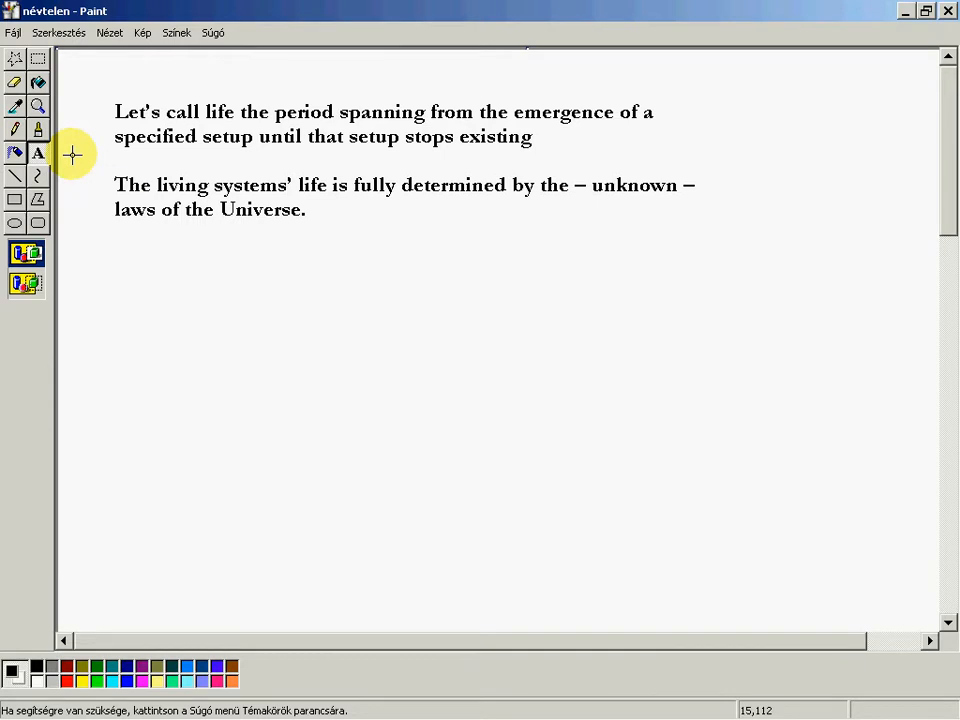
mouse_move(208, 316)
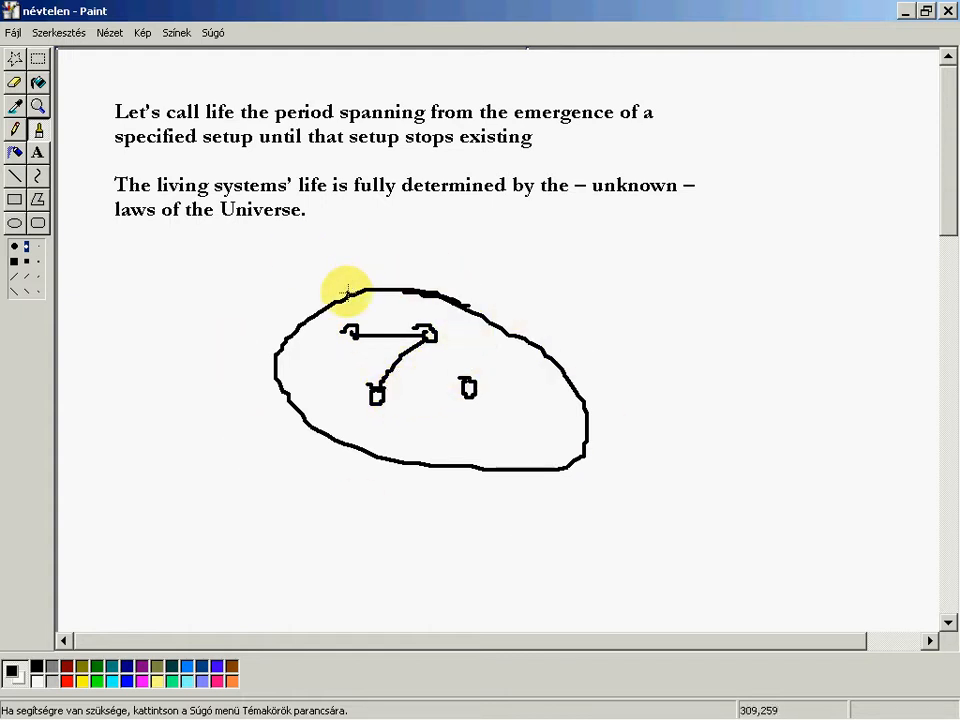
mouse_move(430, 348)
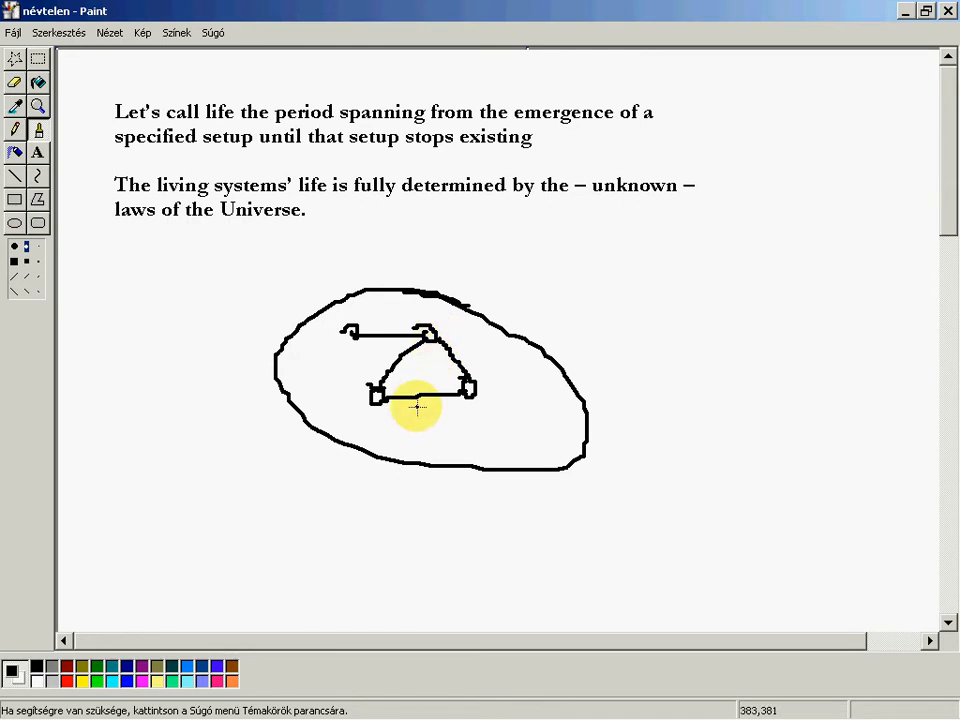
mouse_move(480, 368)
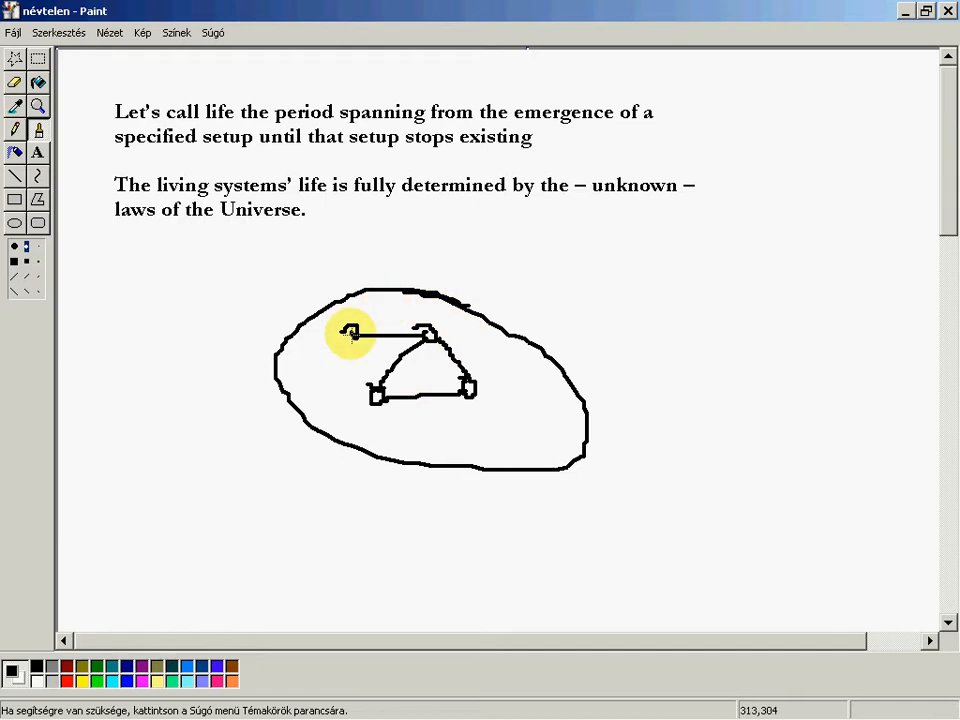
mouse_move(350, 332)
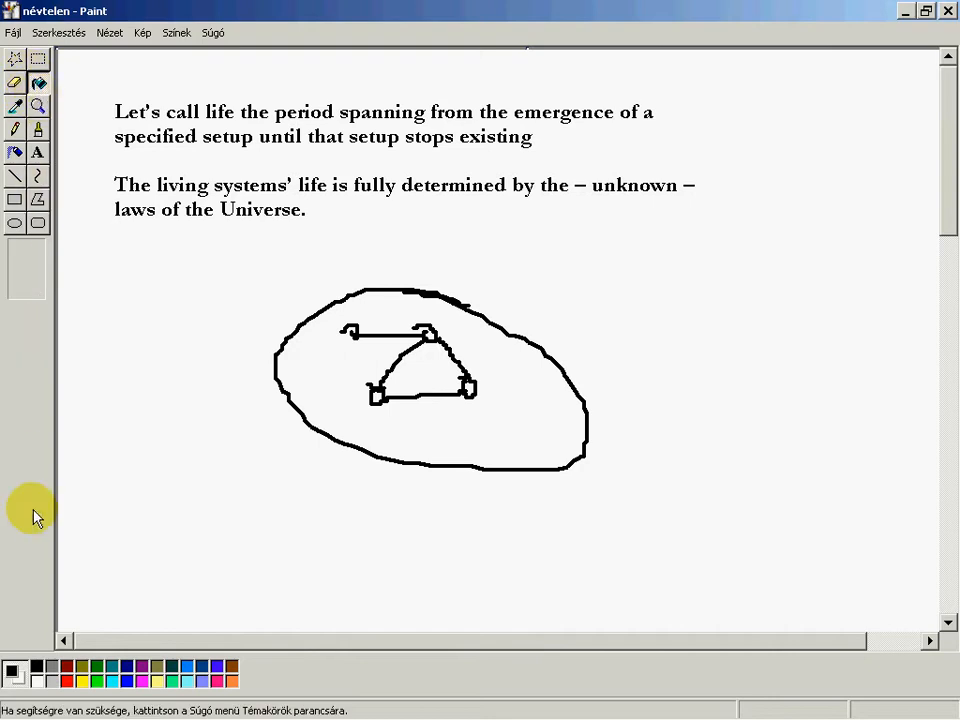
mouse_move(280, 356)
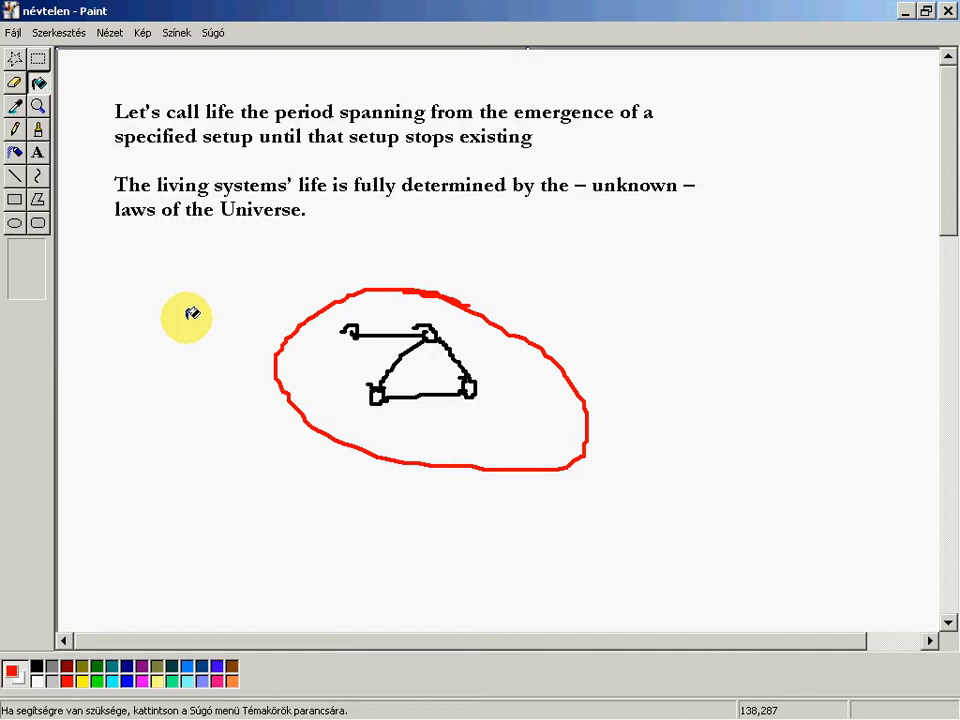
mouse_move(84, 210)
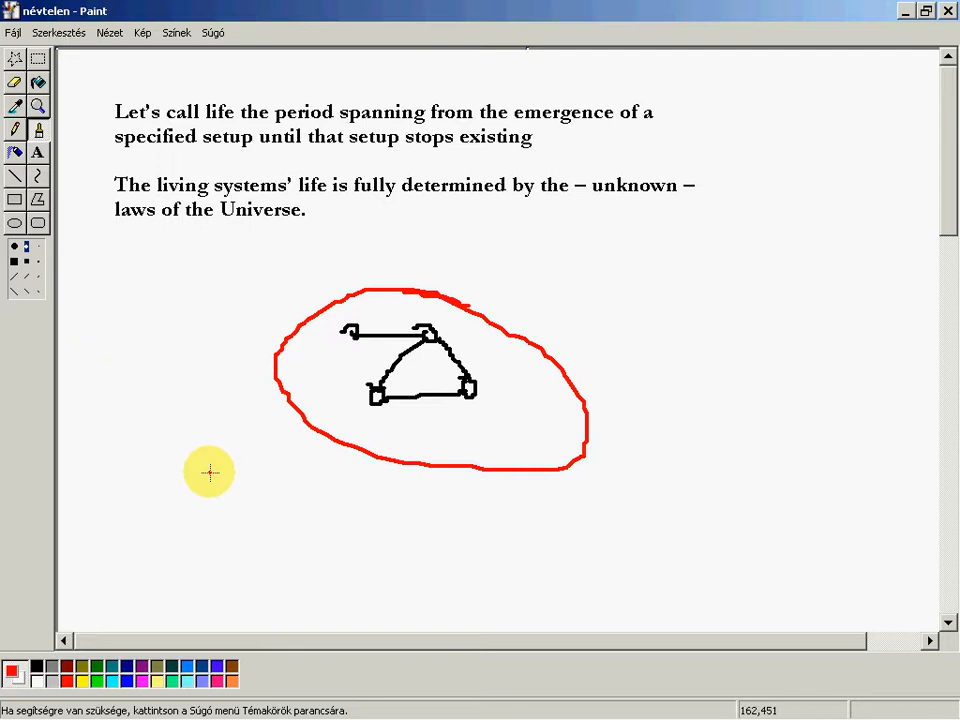
- Handwrite red T1 and T2 labels beneath the red oval with the Pencil
drag(210, 464, 236, 540)
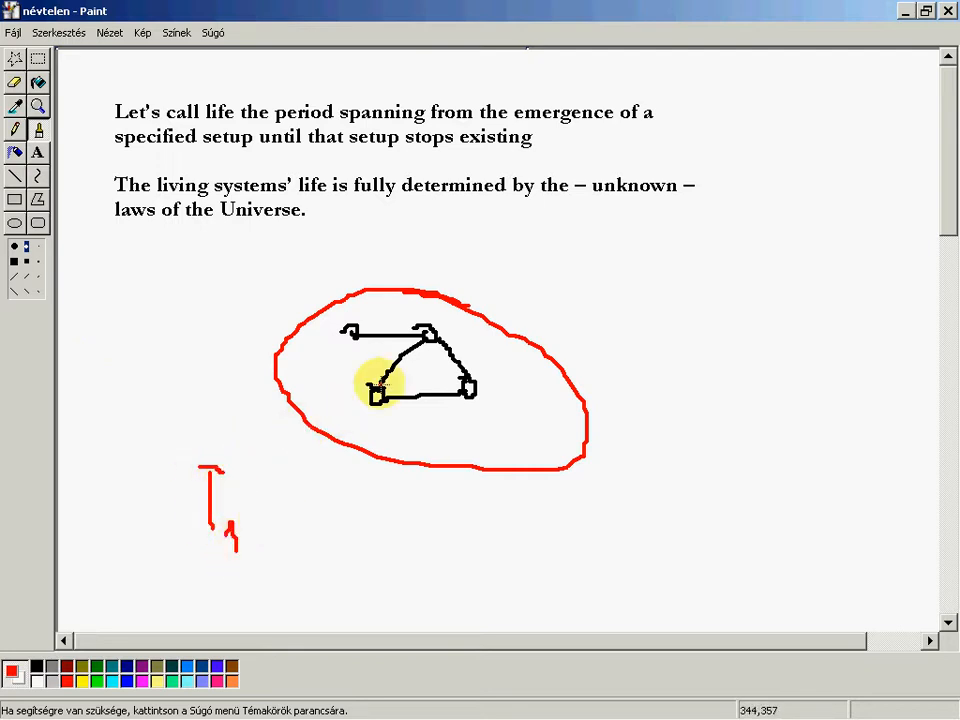
click(36, 152)
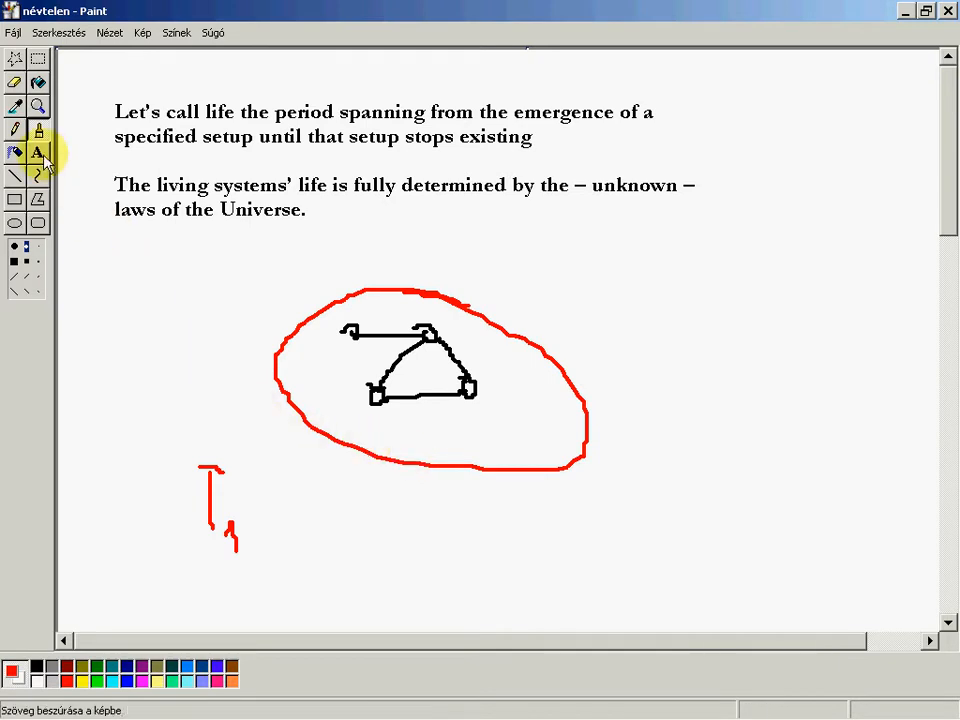
drag(384, 486, 410, 520)
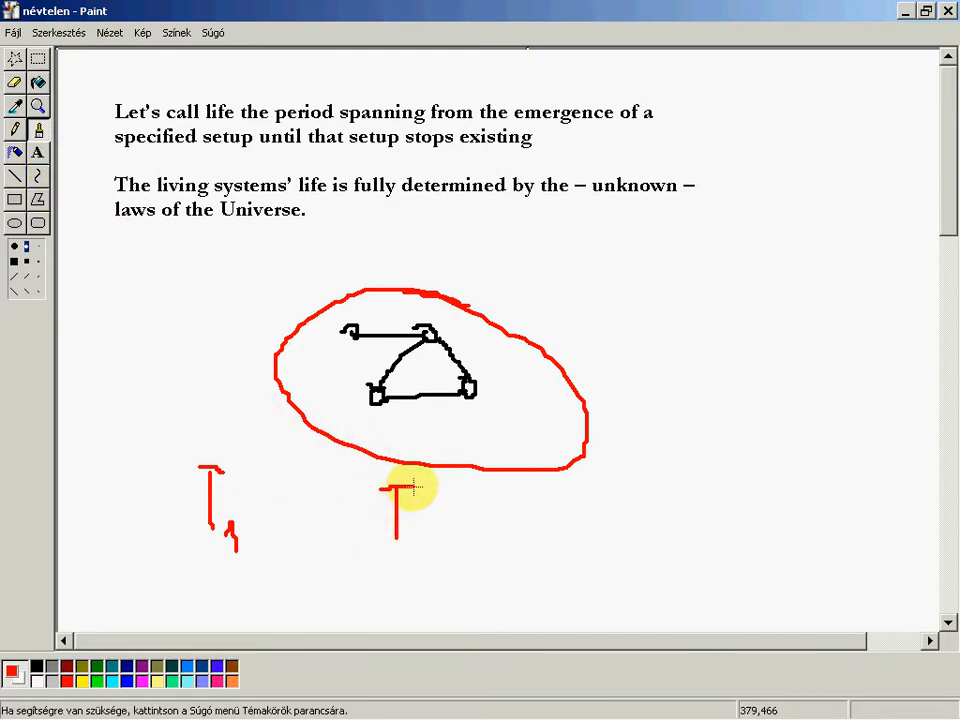
drag(396, 490, 430, 576)
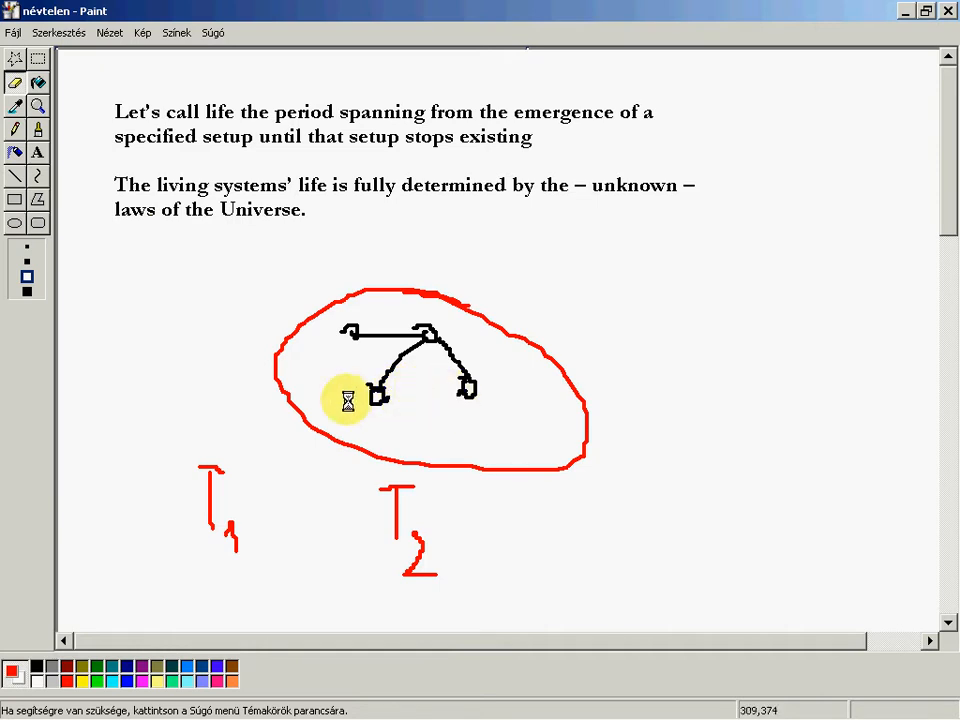
mouse_move(36, 152)
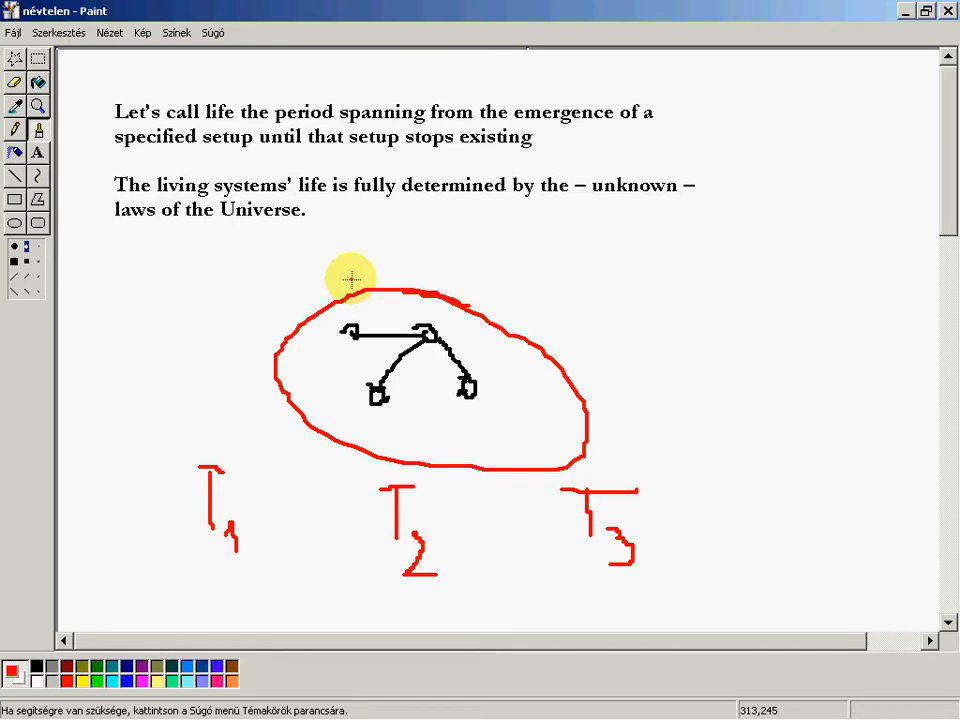
mouse_move(388, 372)
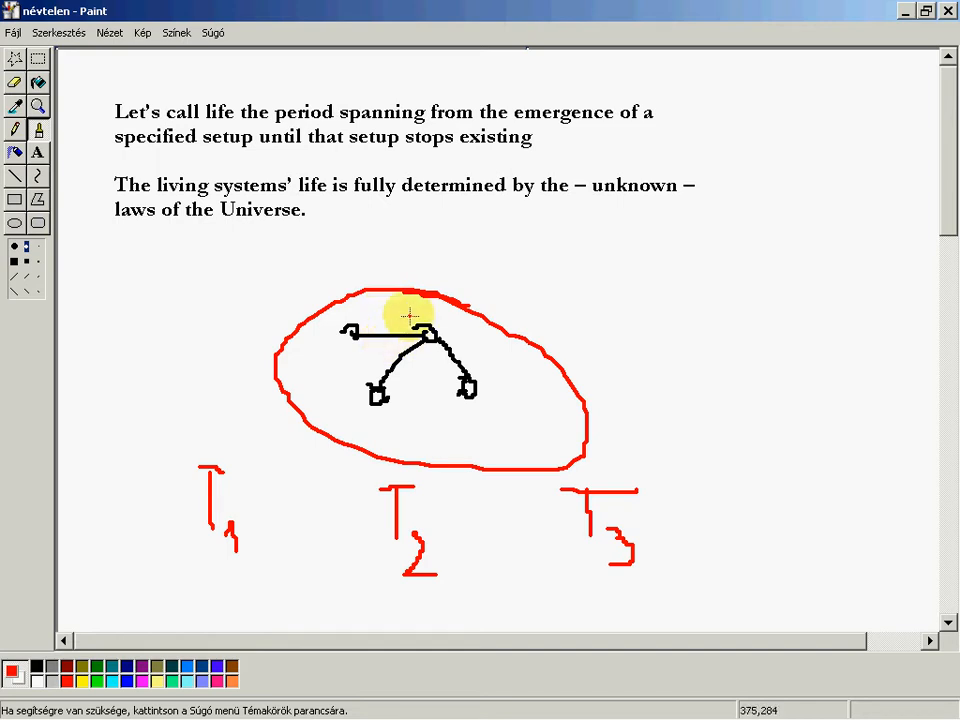
mouse_move(364, 310)
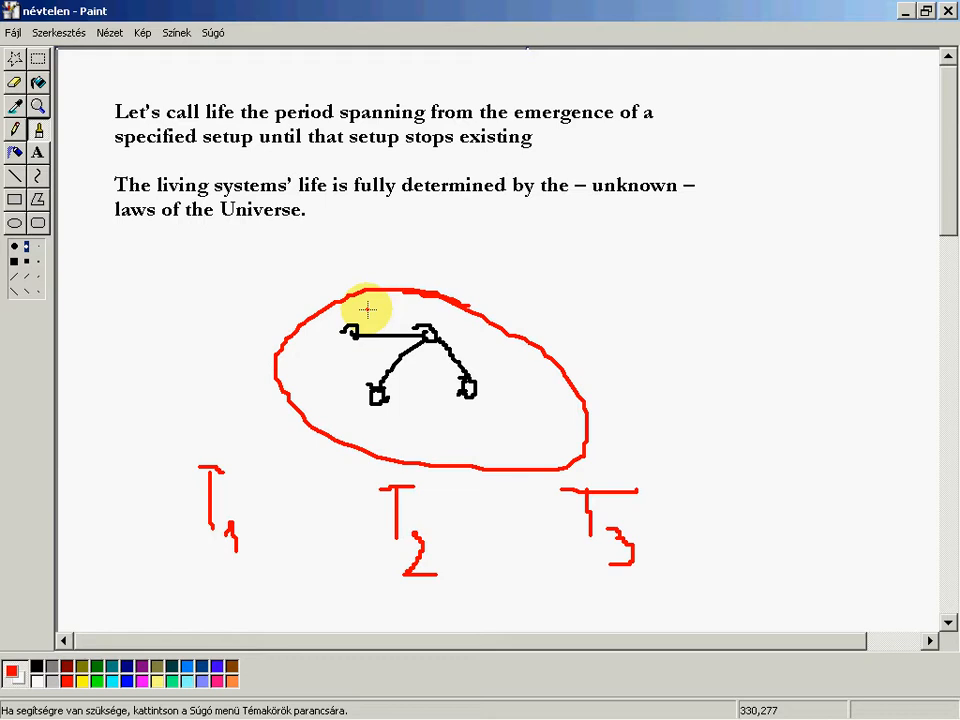
mouse_move(62, 168)
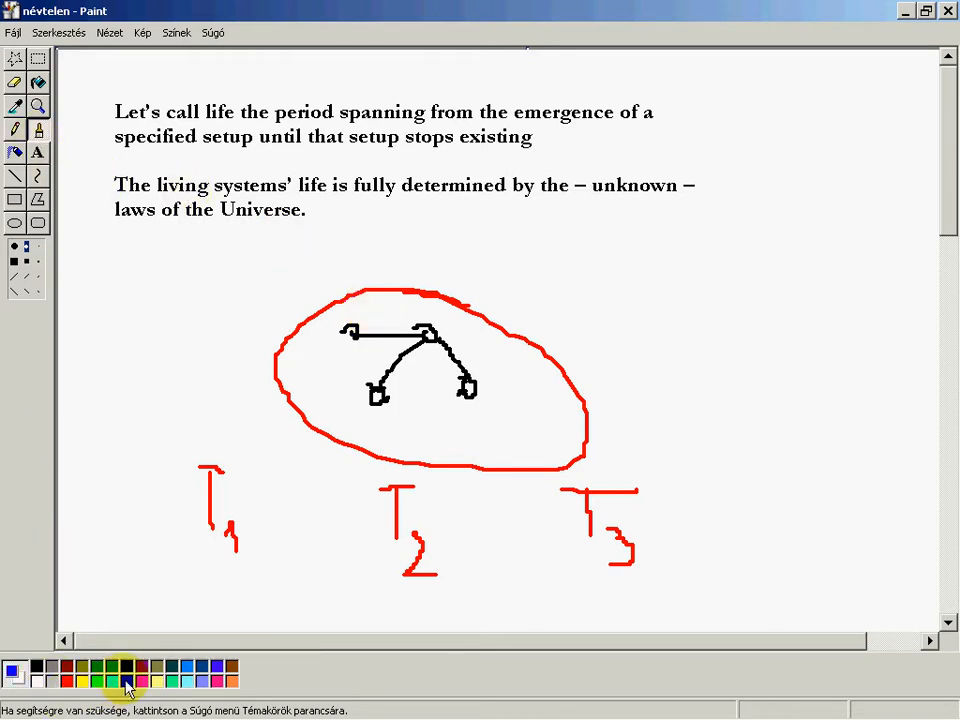
- Draw blue input and output arrows through the oval and write the O2 label below the output
drag(156, 368, 250, 368)
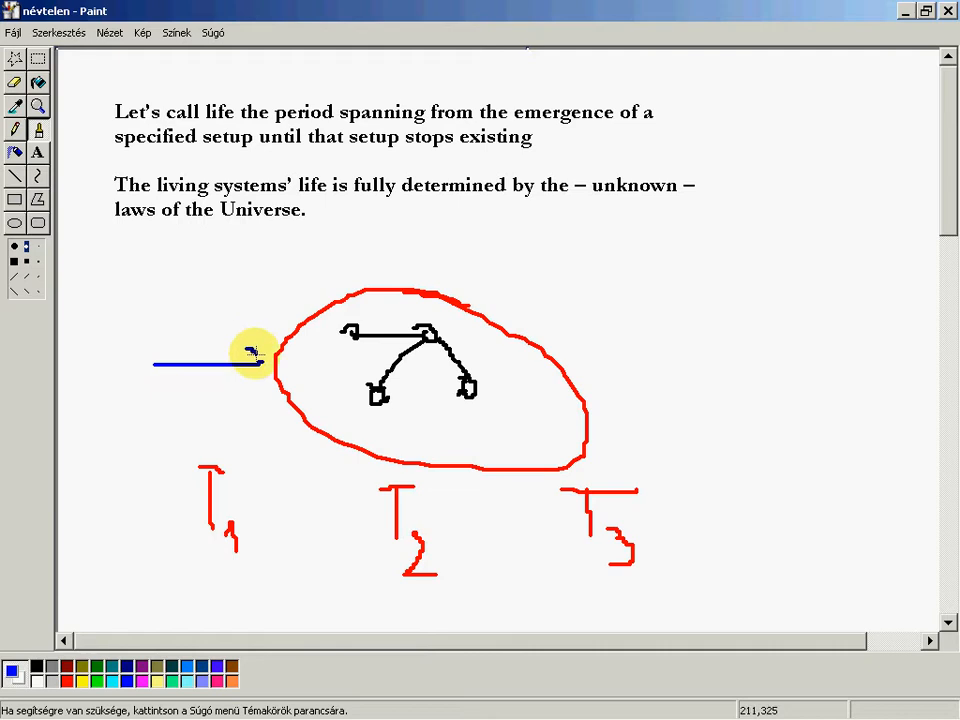
drag(576, 362, 730, 352)
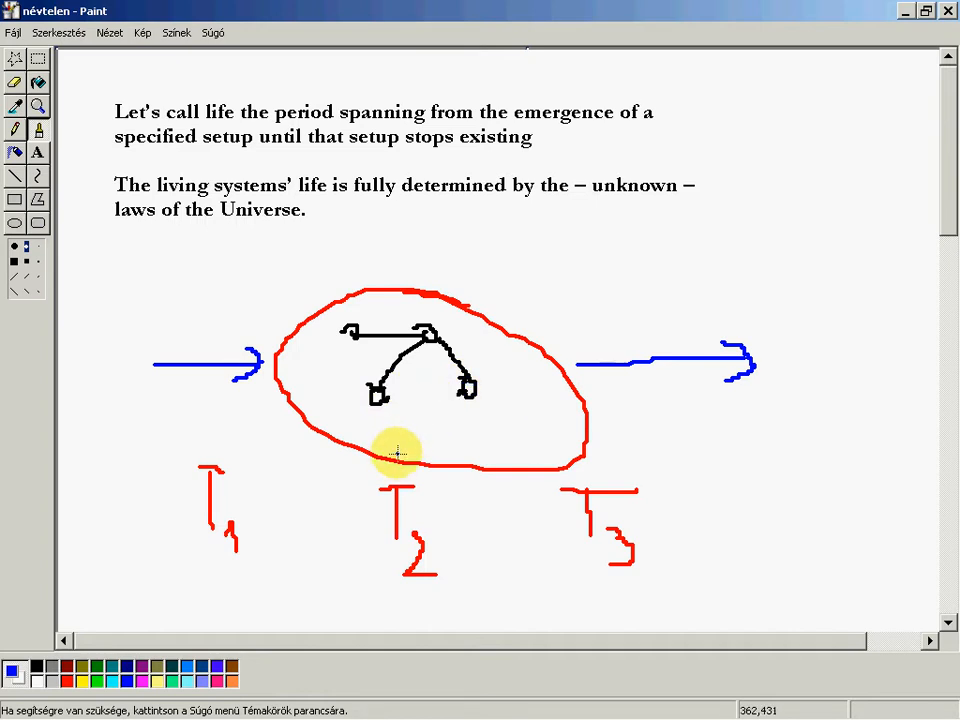
drag(378, 392, 472, 392)
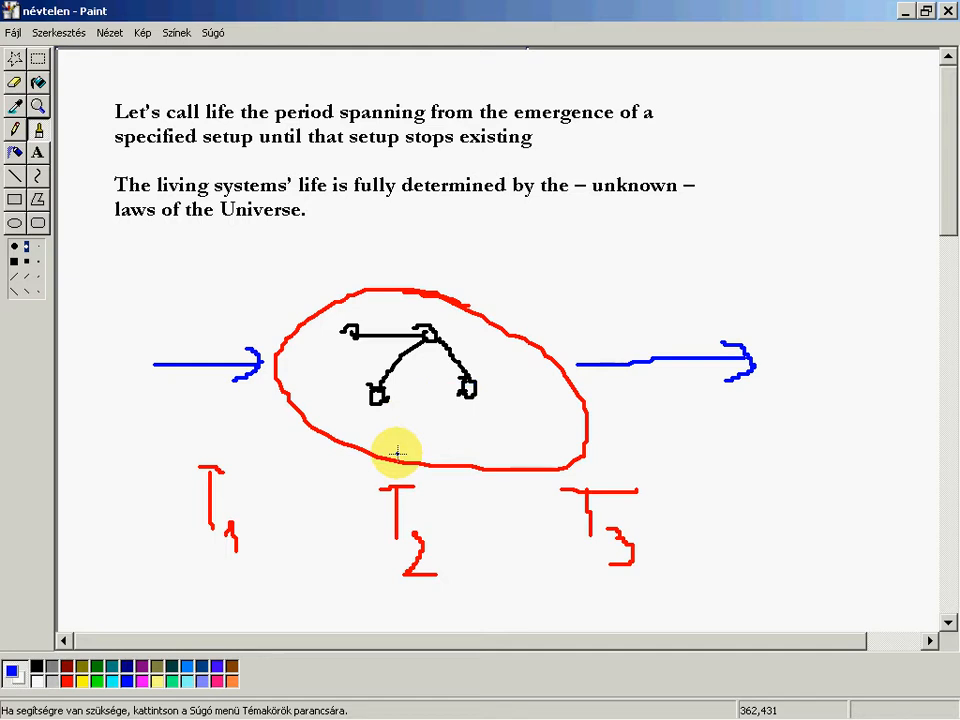
mouse_move(188, 350)
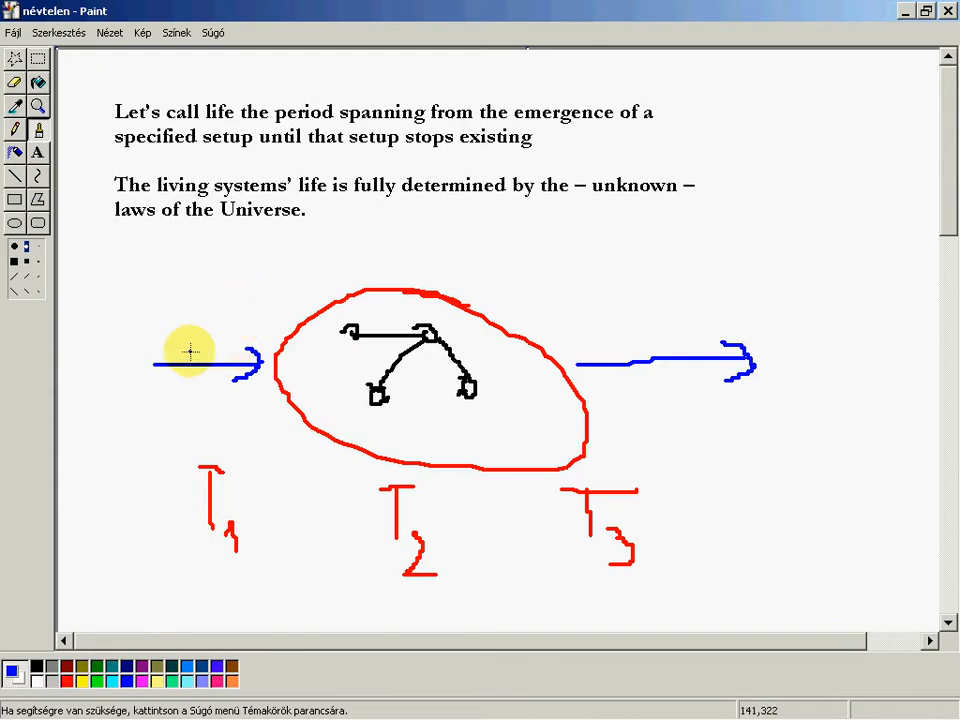
mouse_move(586, 328)
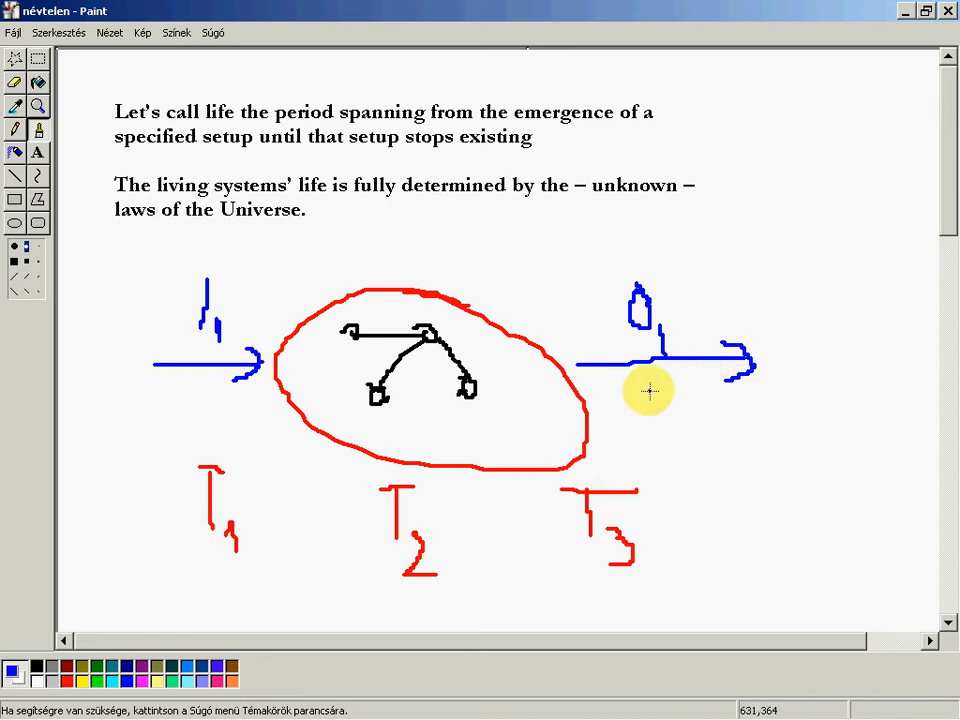
drag(660, 390, 690, 440)
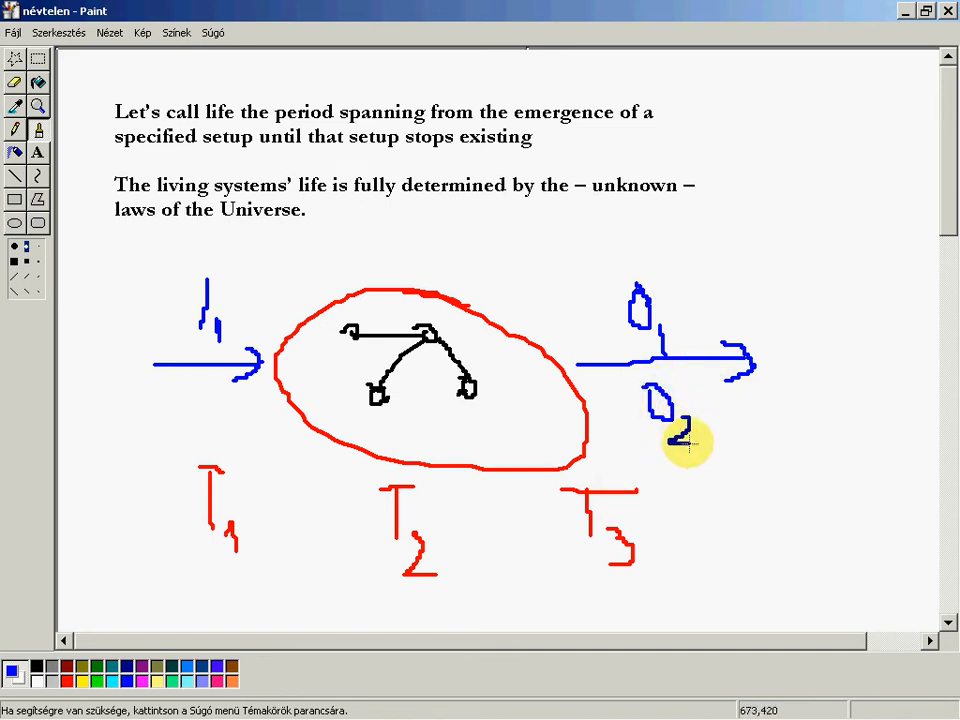
mouse_move(672, 332)
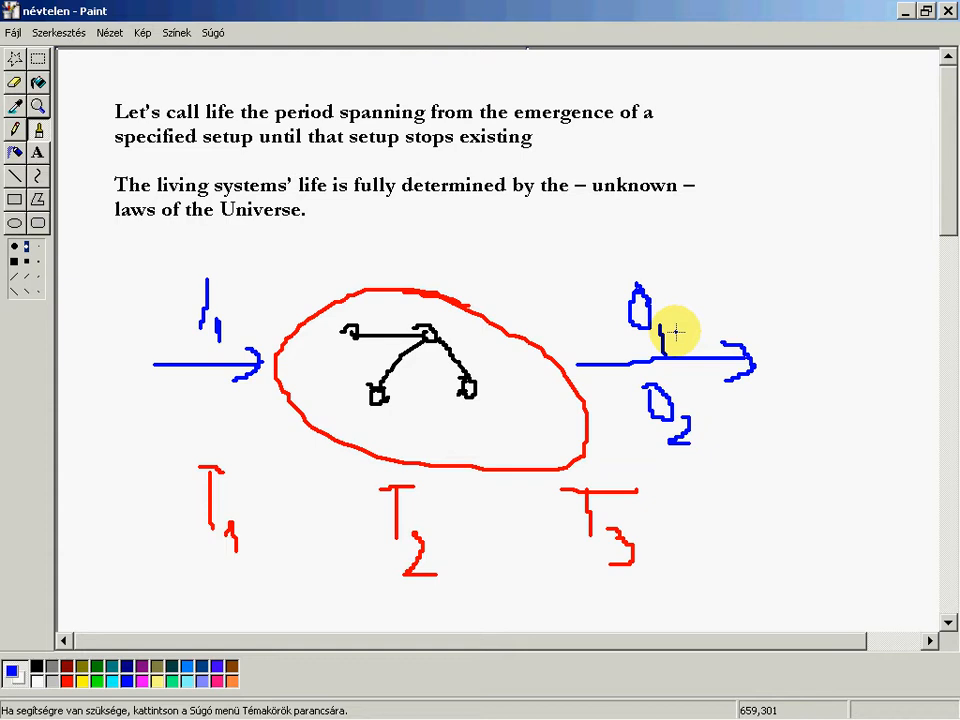
mouse_move(674, 330)
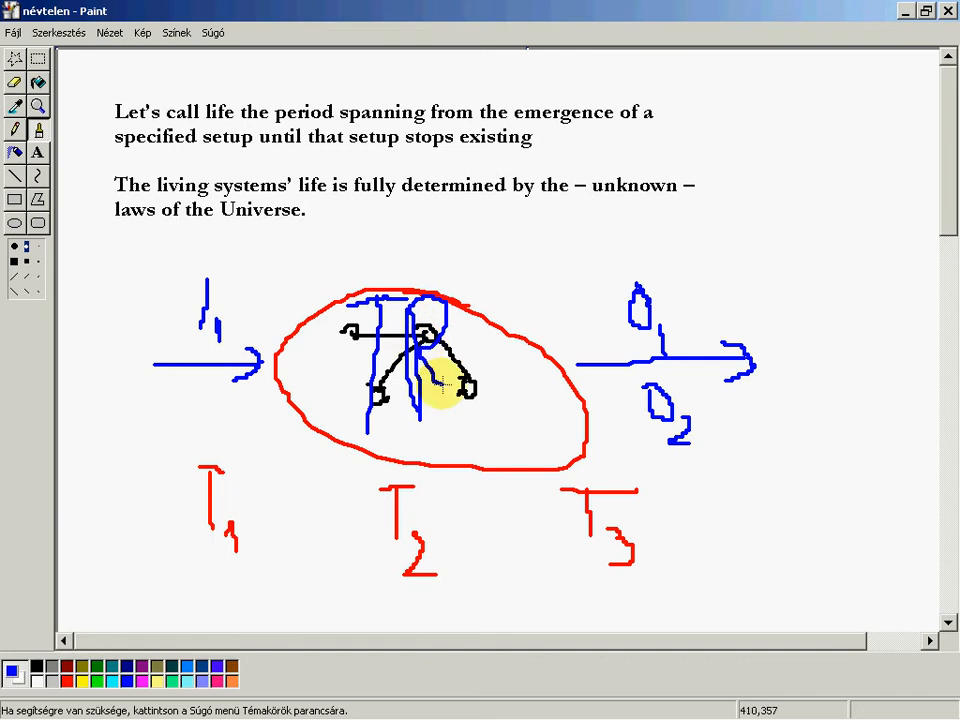
- Draw blue vertical strokes across the black figure inside the oval
drag(440, 360, 476, 390)
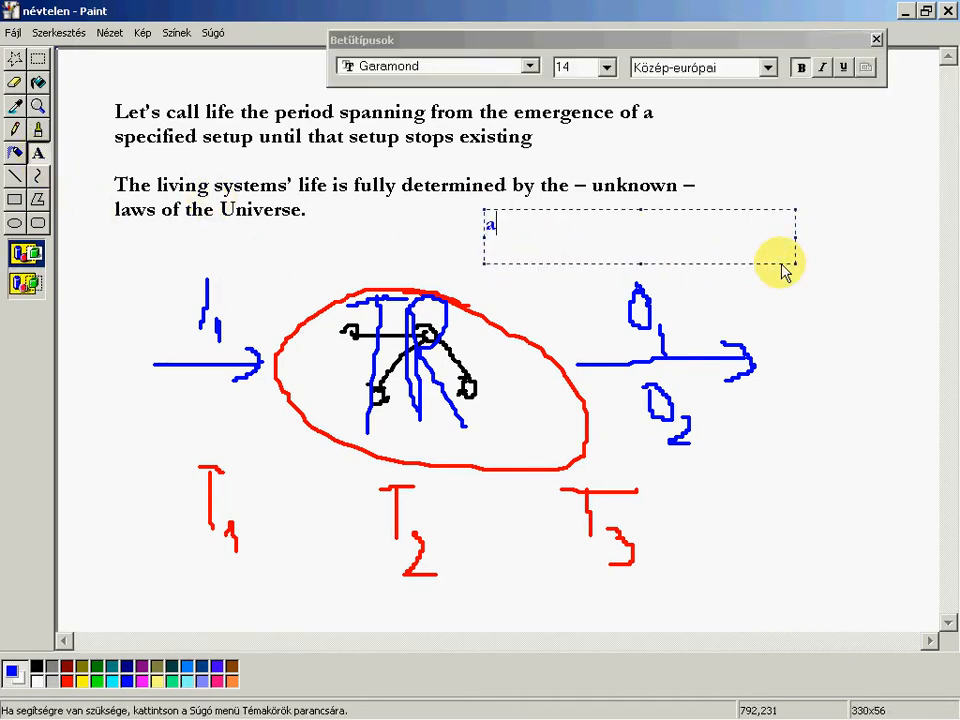
- Type the blue word 'autopoiesis' into the text box below the paragraph
text(autopoie)
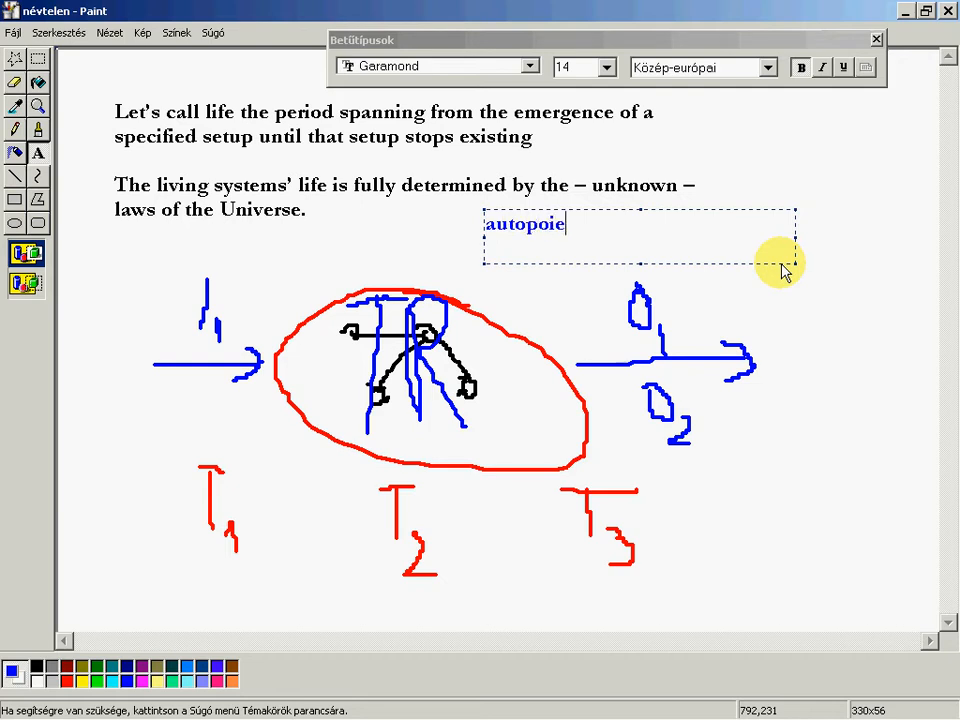
text(s)
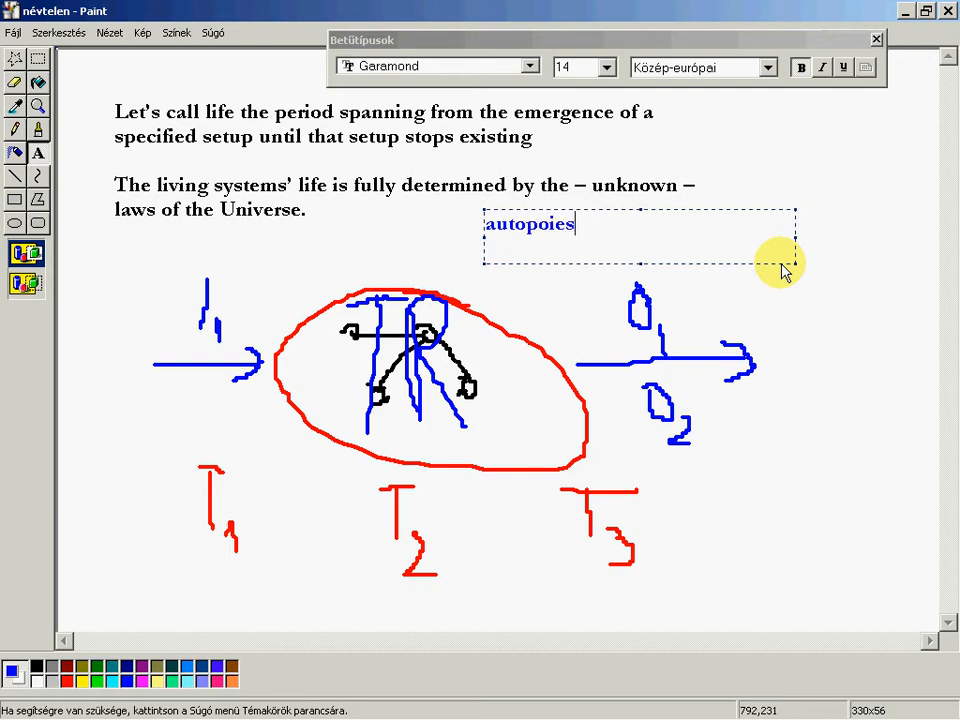
text(is)
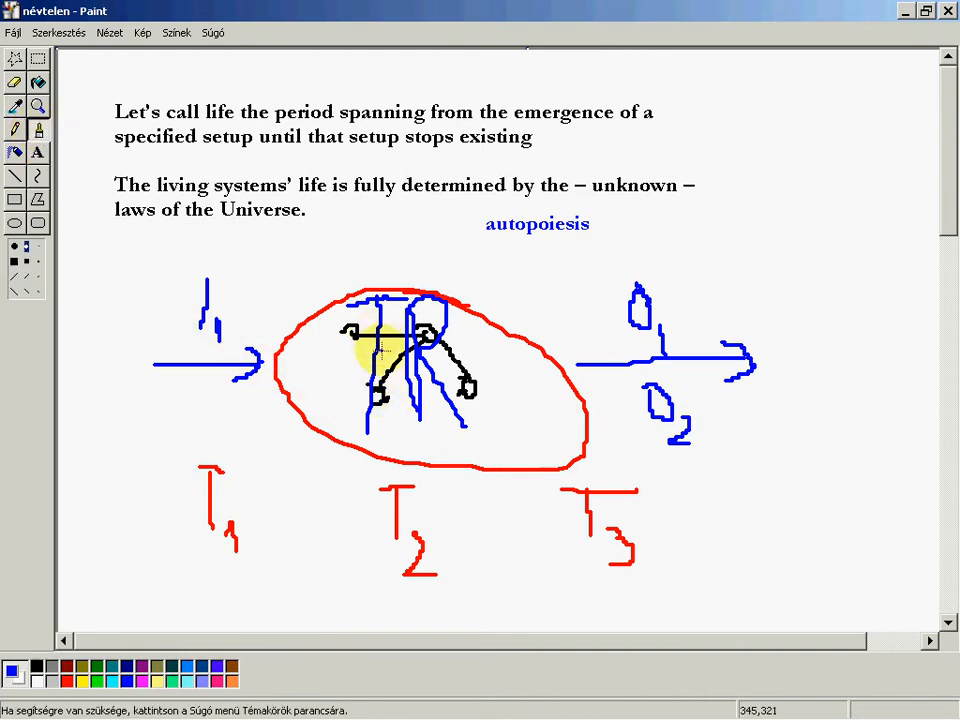
mouse_move(518, 378)
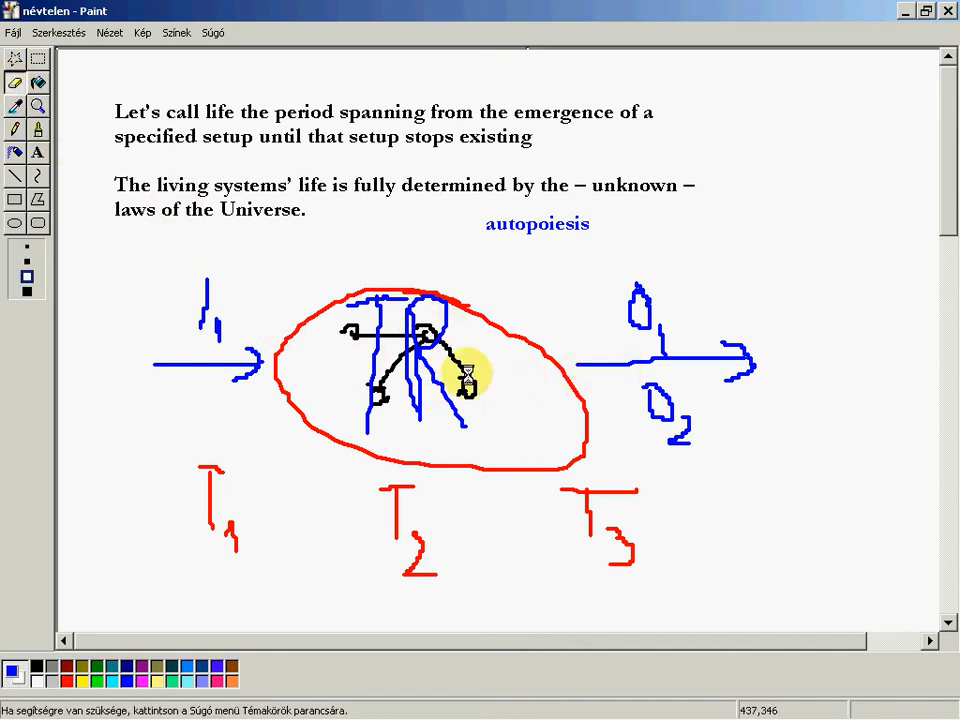
mouse_move(432, 344)
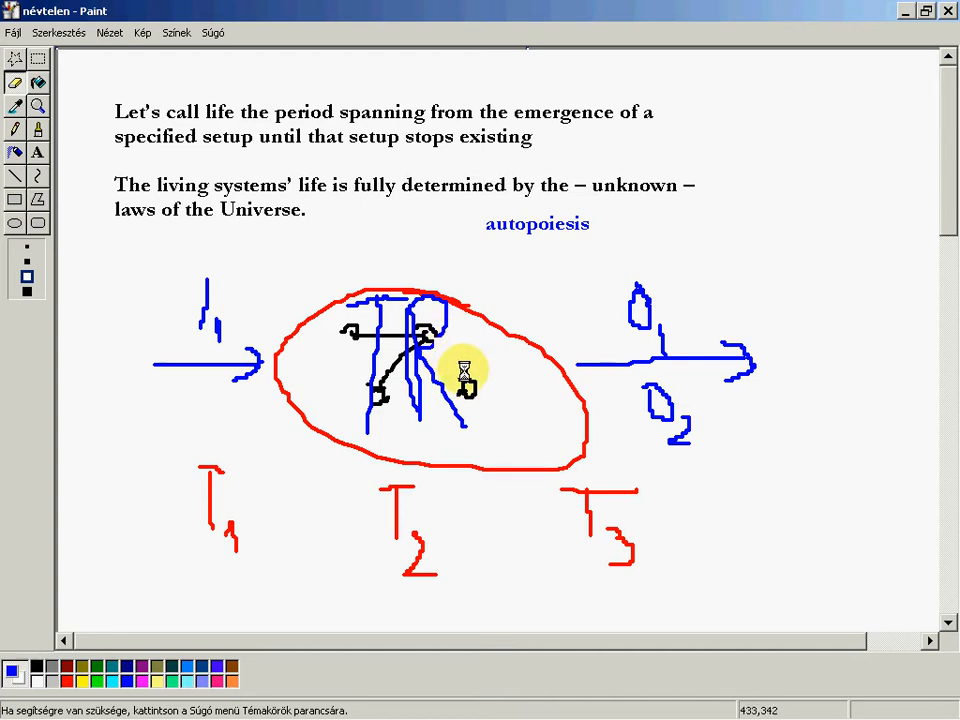
mouse_move(460, 360)
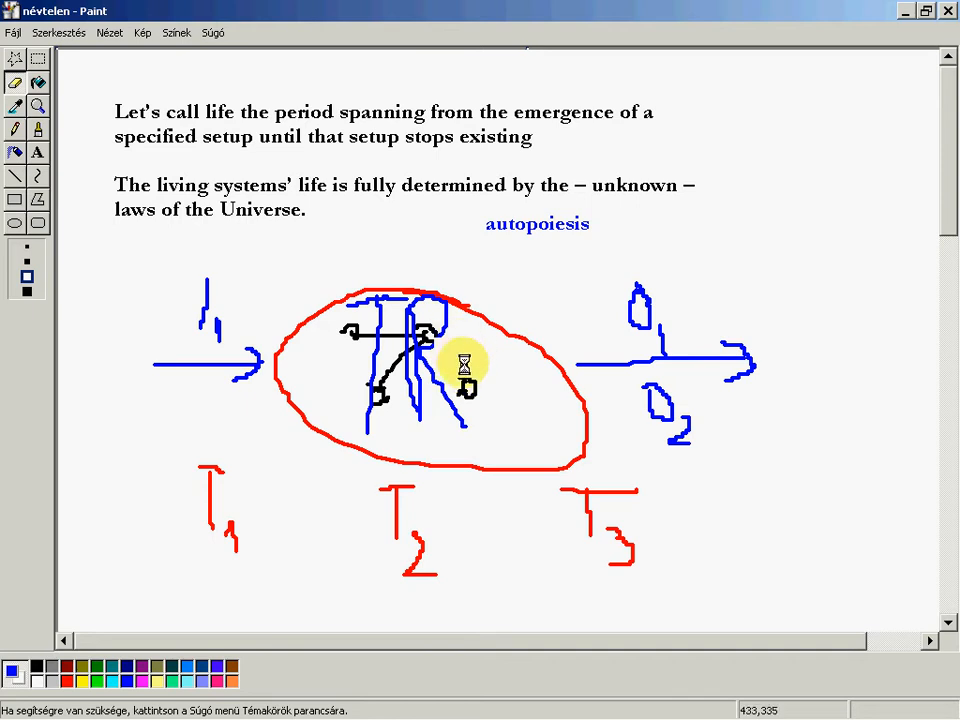
mouse_move(452, 344)
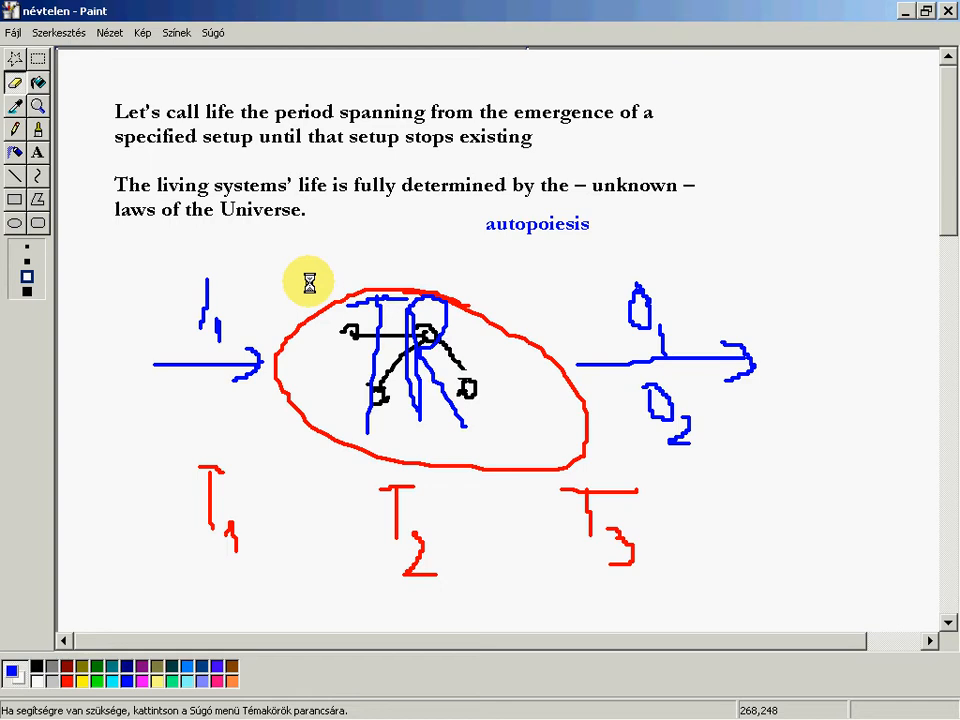
click(32, 58)
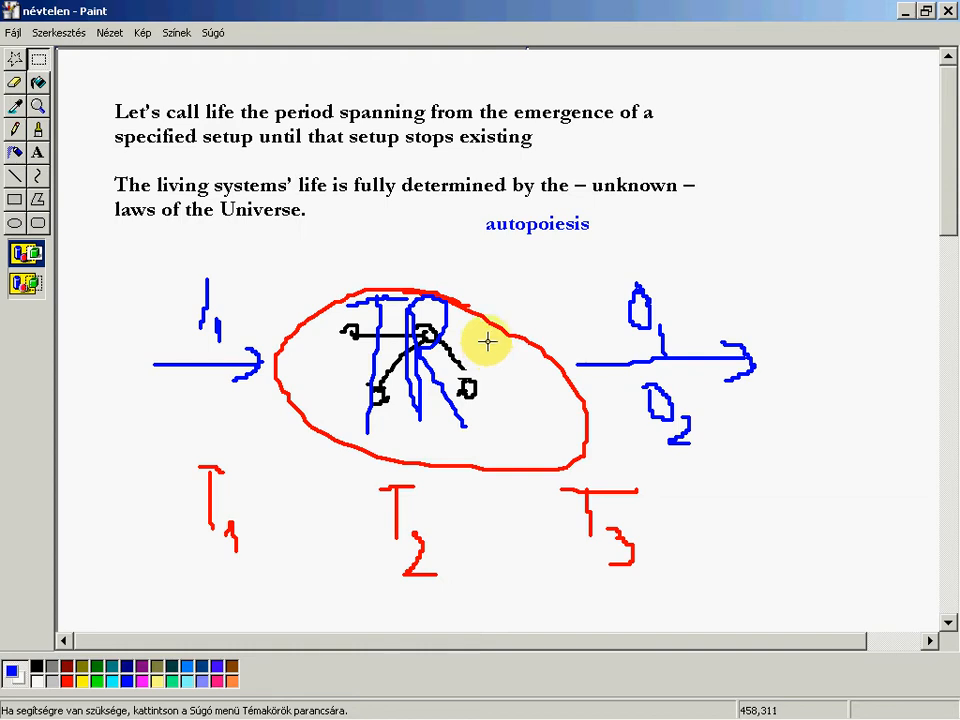
mouse_move(468, 312)
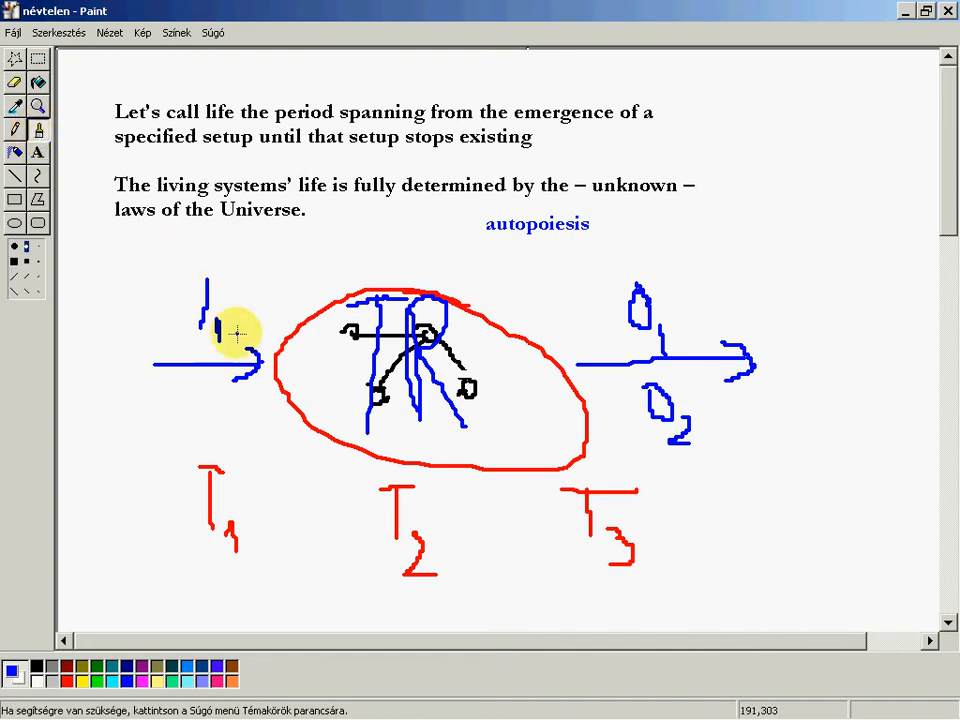
mouse_move(232, 304)
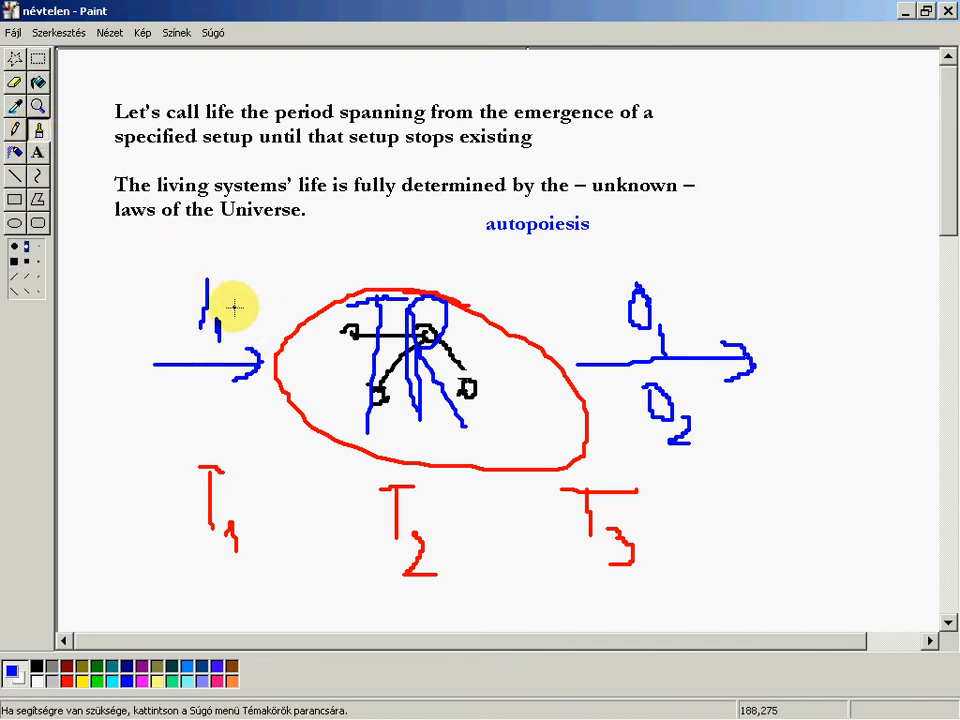
- Draw a long blue horizontal line across the diagram with the Brush
drag(156, 348, 496, 340)
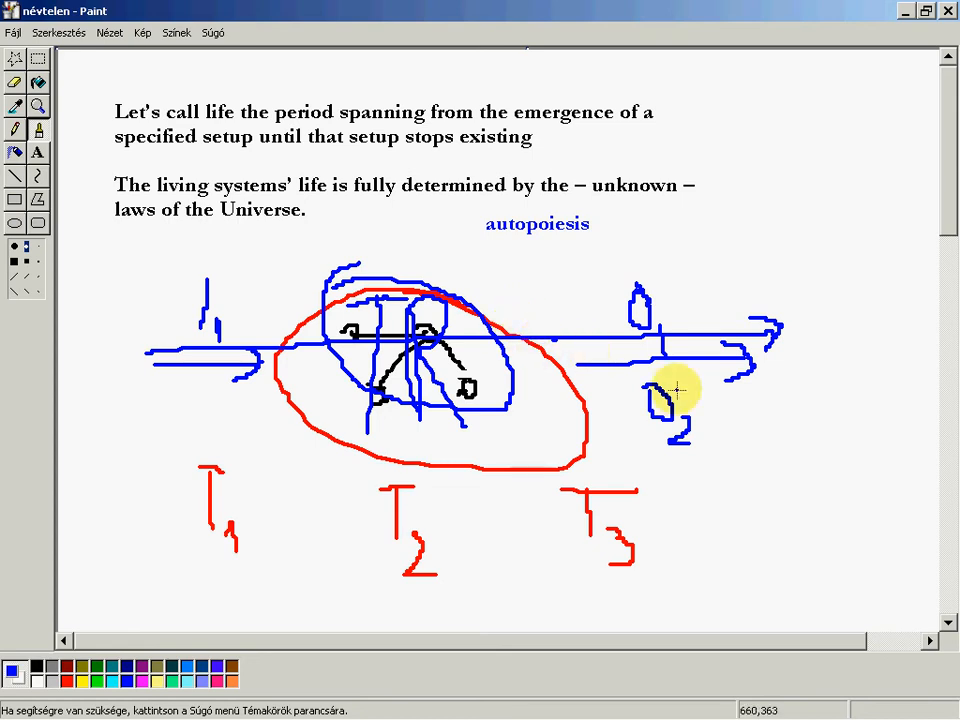
mouse_move(388, 204)
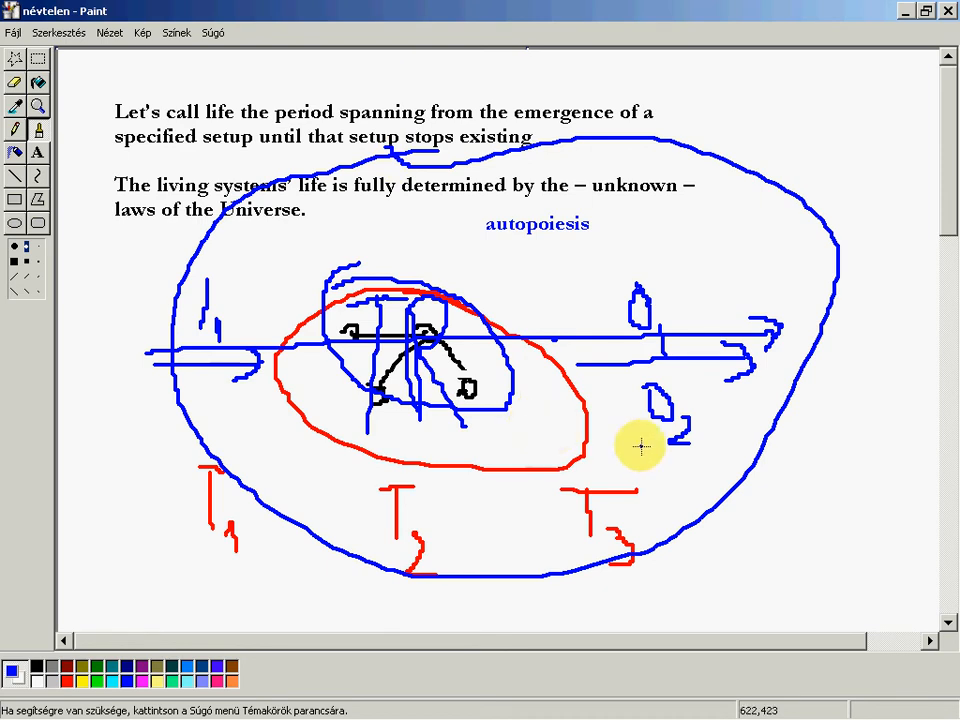
mouse_move(452, 370)
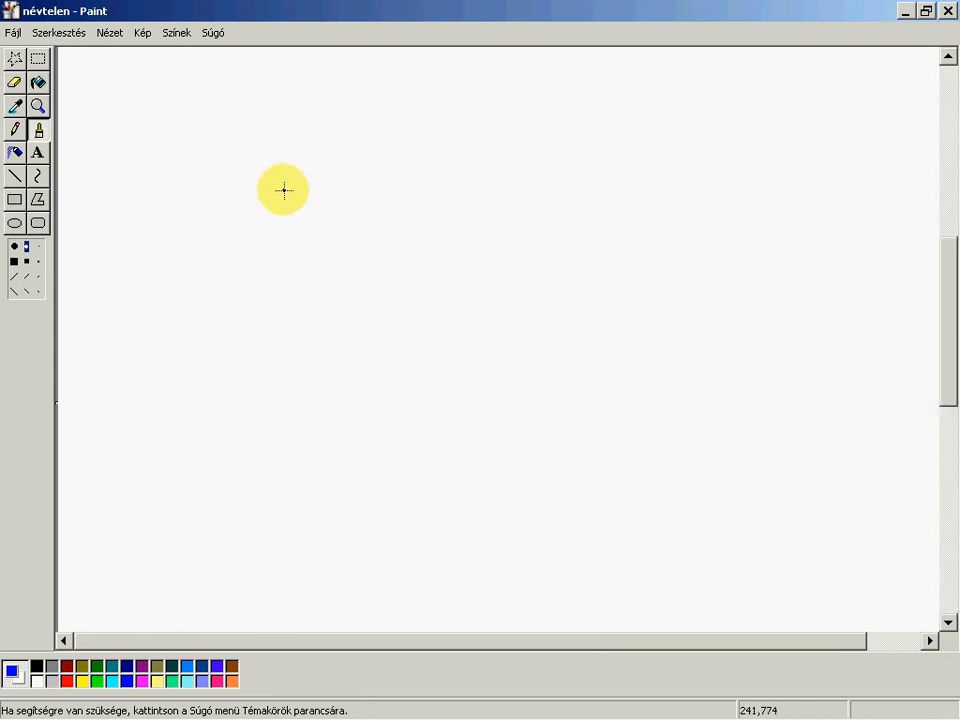
mouse_move(272, 184)
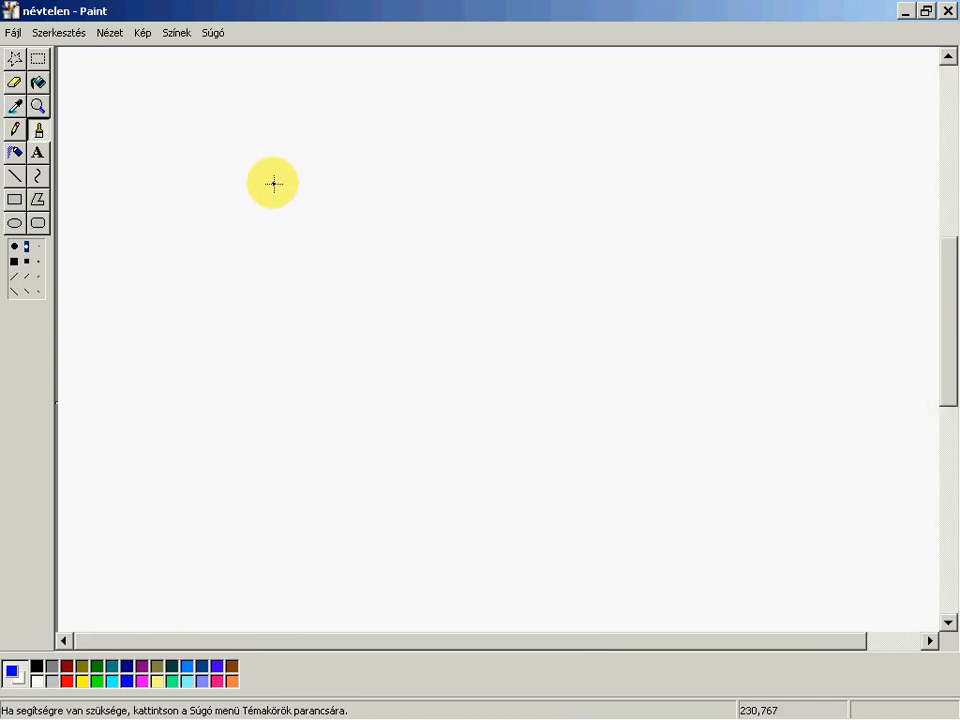
mouse_move(352, 284)
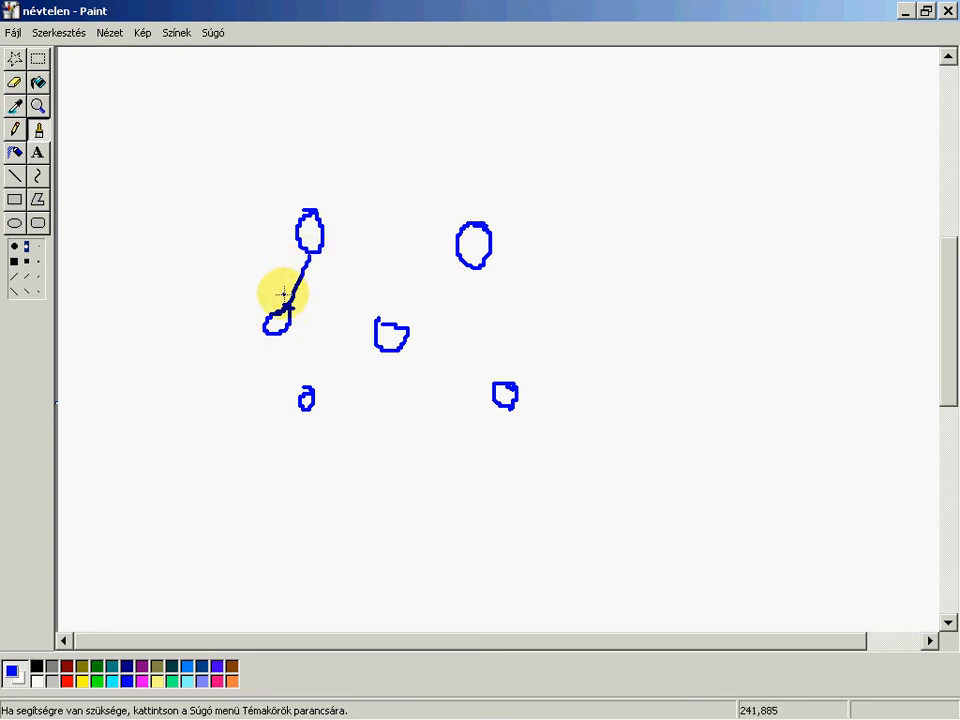
- Link the blue nodes with lines: top to left, another pair, and middle to lower nodes
drag(284, 320, 376, 330)
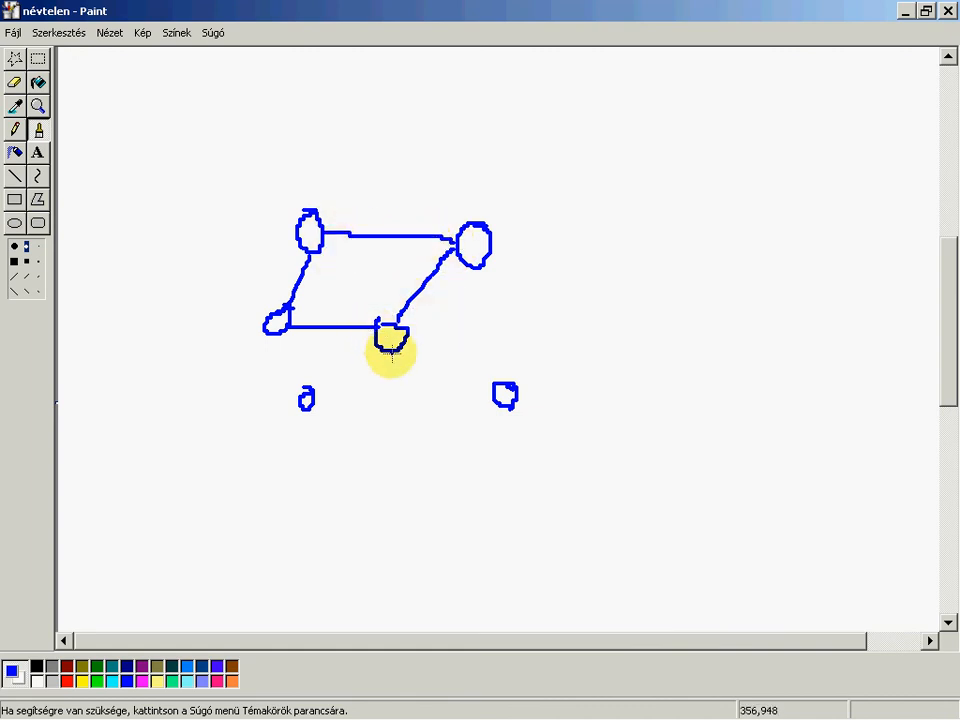
drag(400, 344, 308, 400)
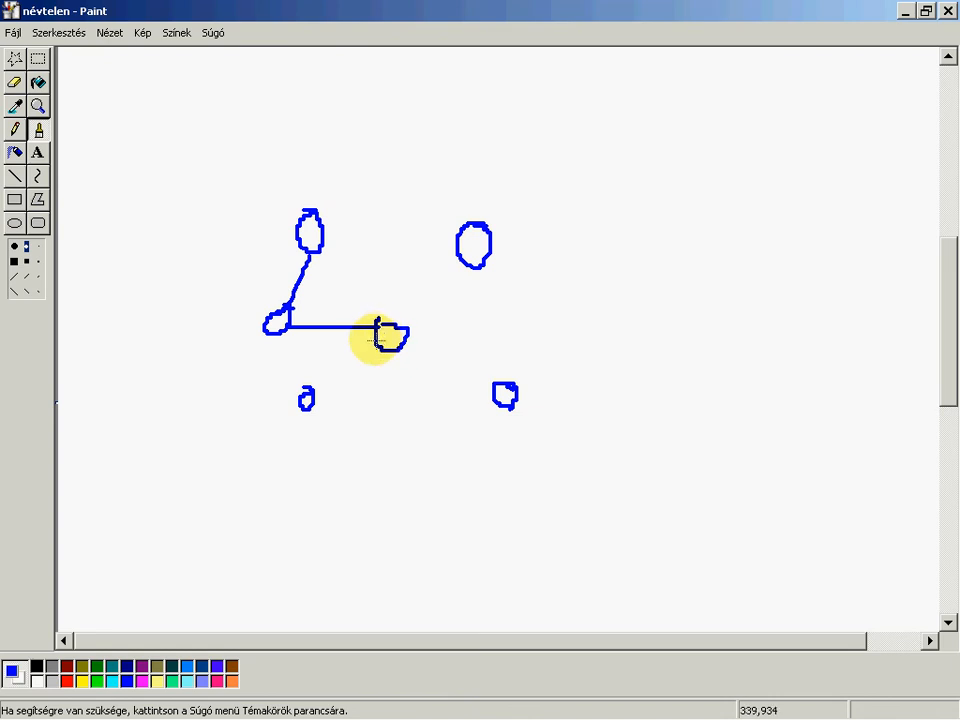
drag(384, 344, 312, 390)
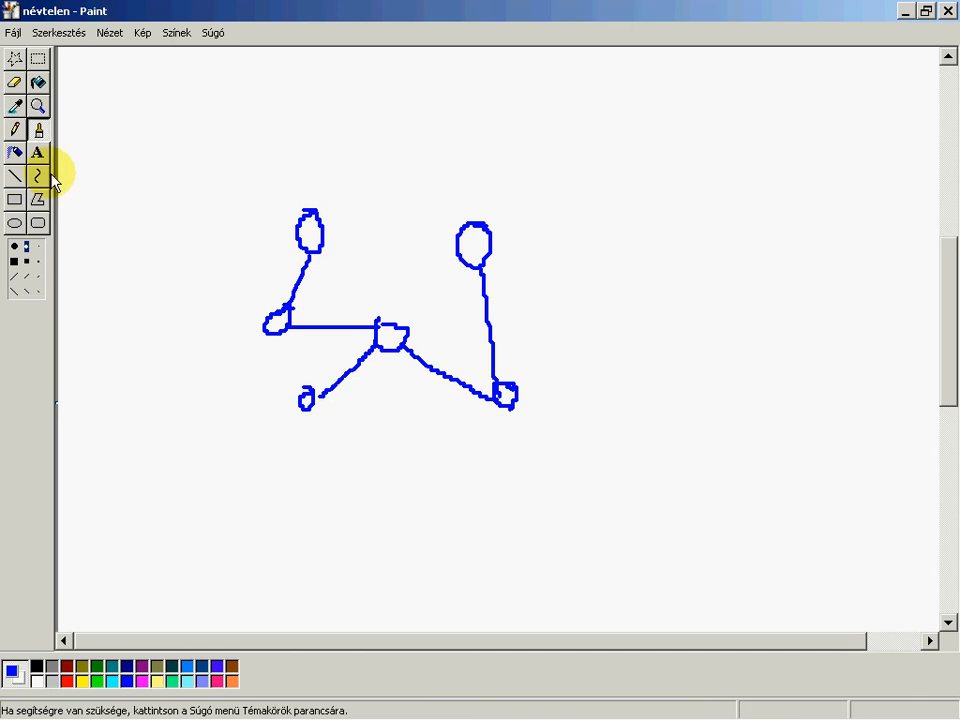
- Handwrite the blue T1 label below the network and adjust tools for the next labels
drag(168, 512, 168, 570)
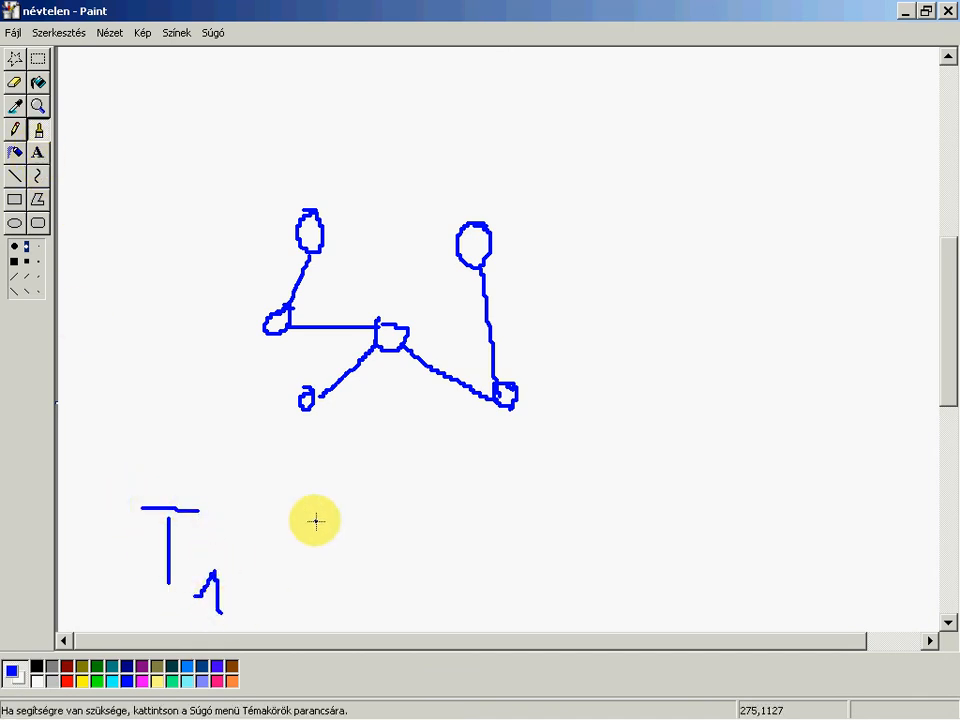
mouse_move(226, 392)
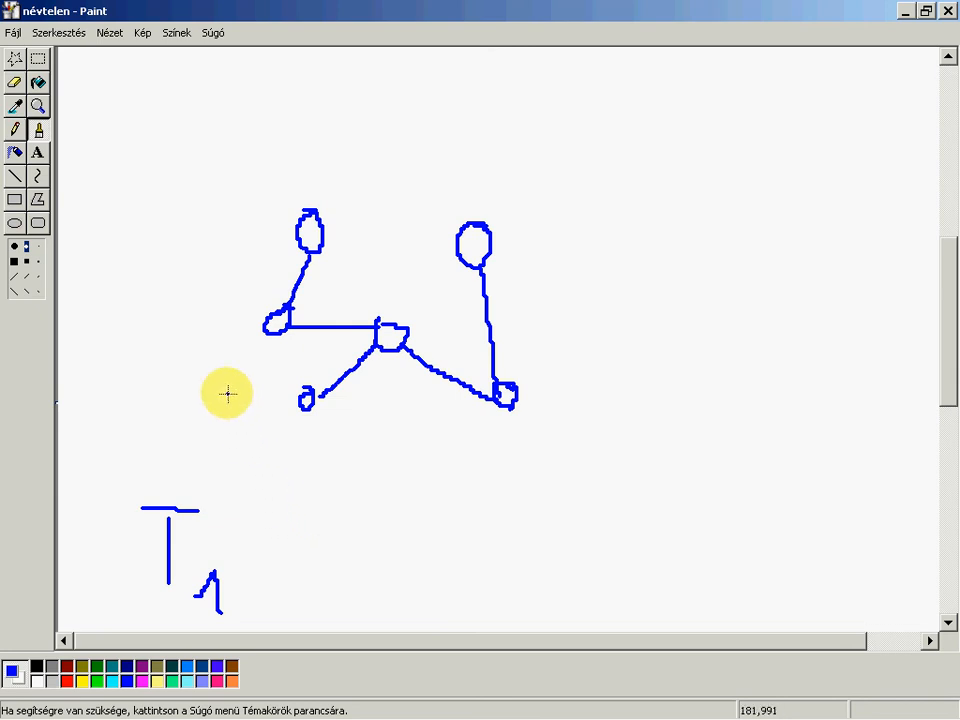
click(36, 128)
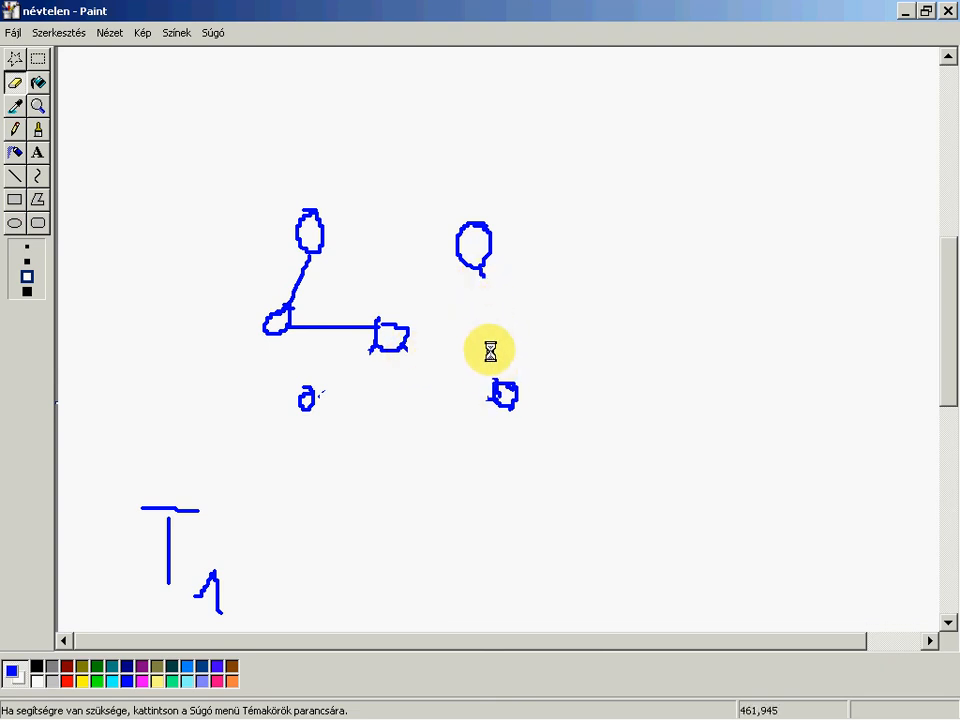
mouse_move(376, 394)
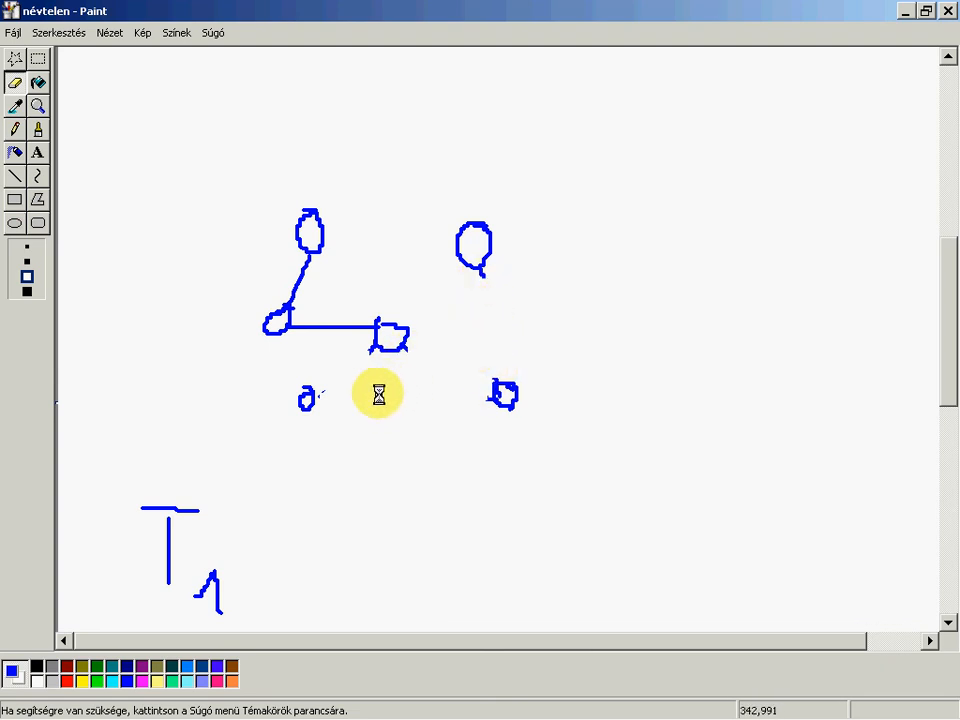
click(16, 128)
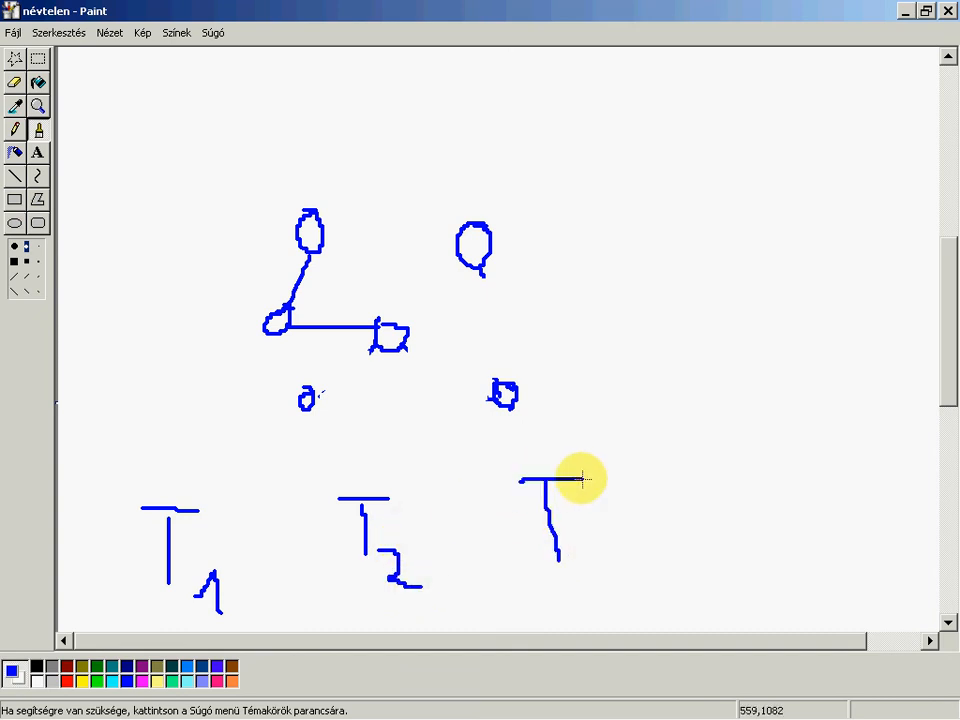
- Write the 3 under the third T and link lower-left to middle and top-right to lower-right nodes
drag(560, 556, 624, 604)
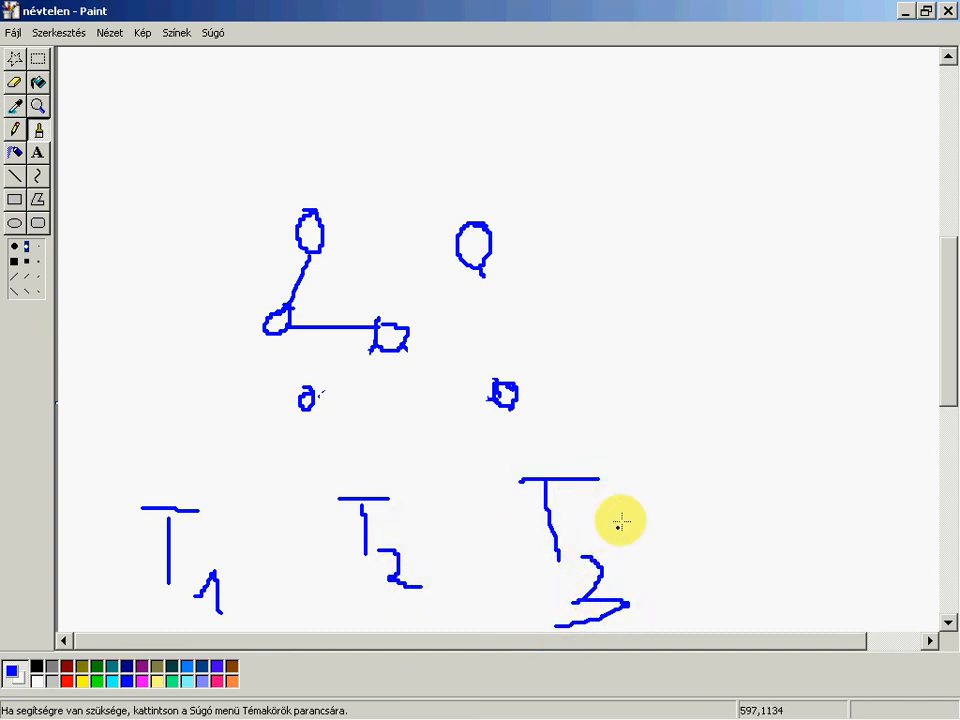
mouse_move(320, 392)
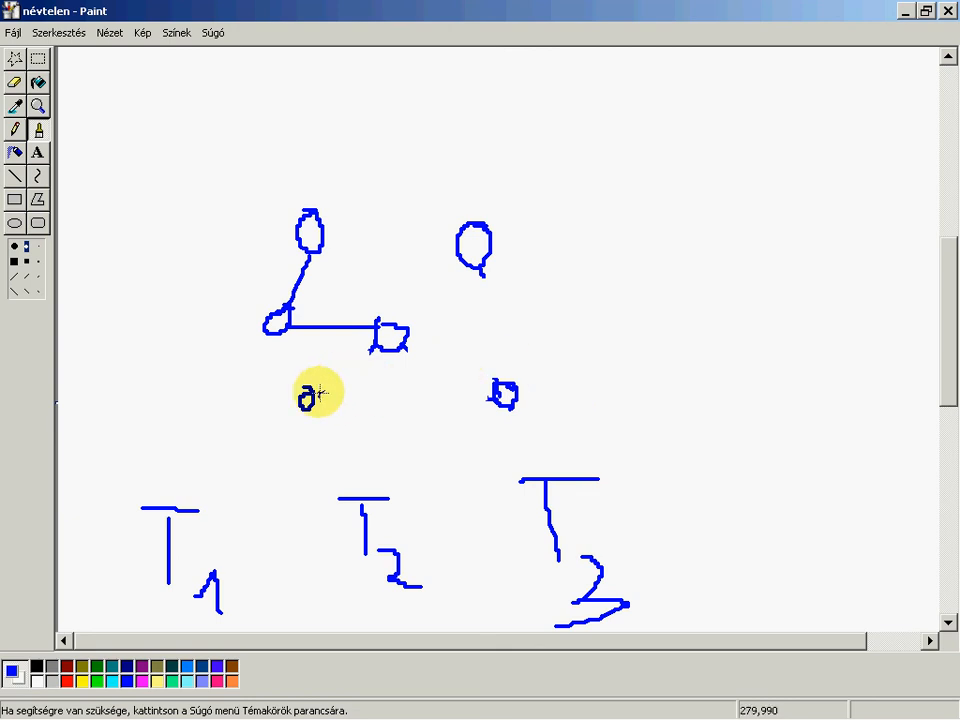
drag(310, 396, 380, 340)
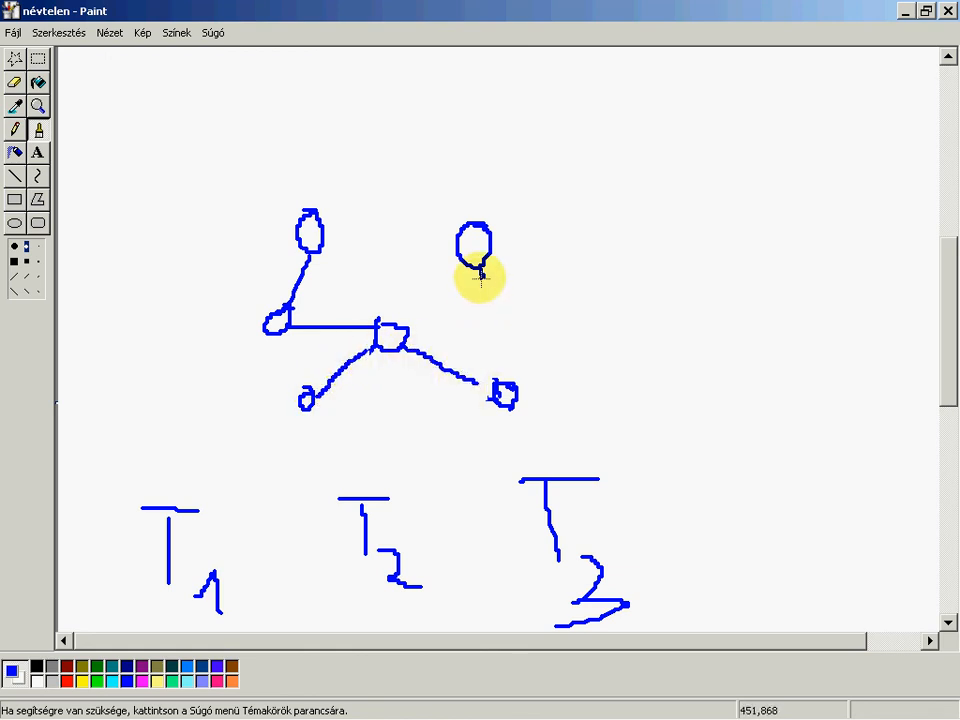
drag(478, 290, 504, 390)
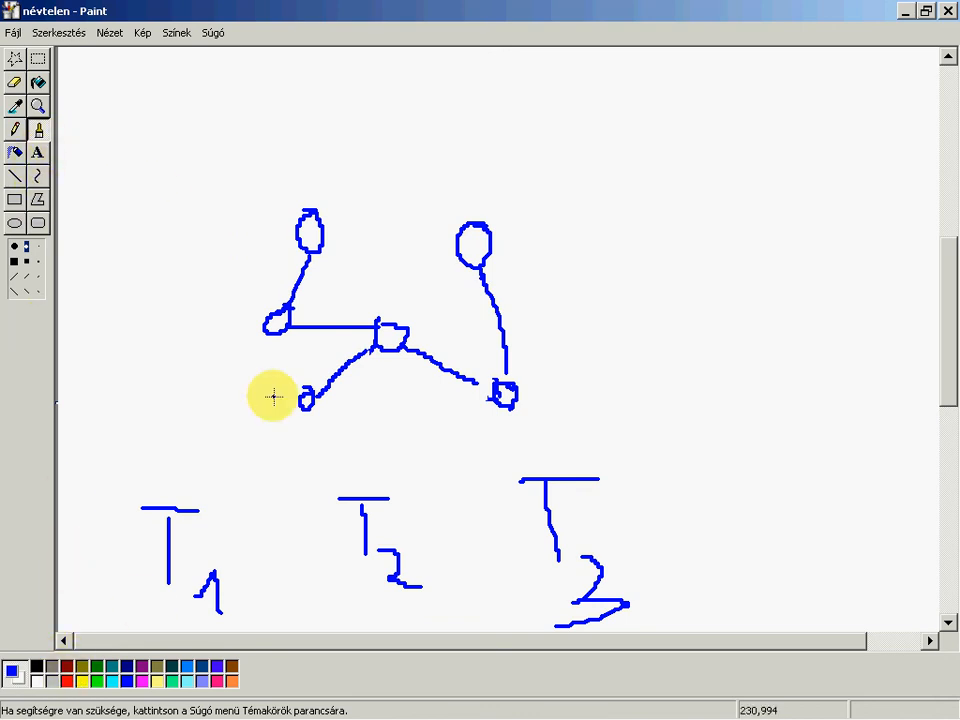
mouse_move(242, 356)
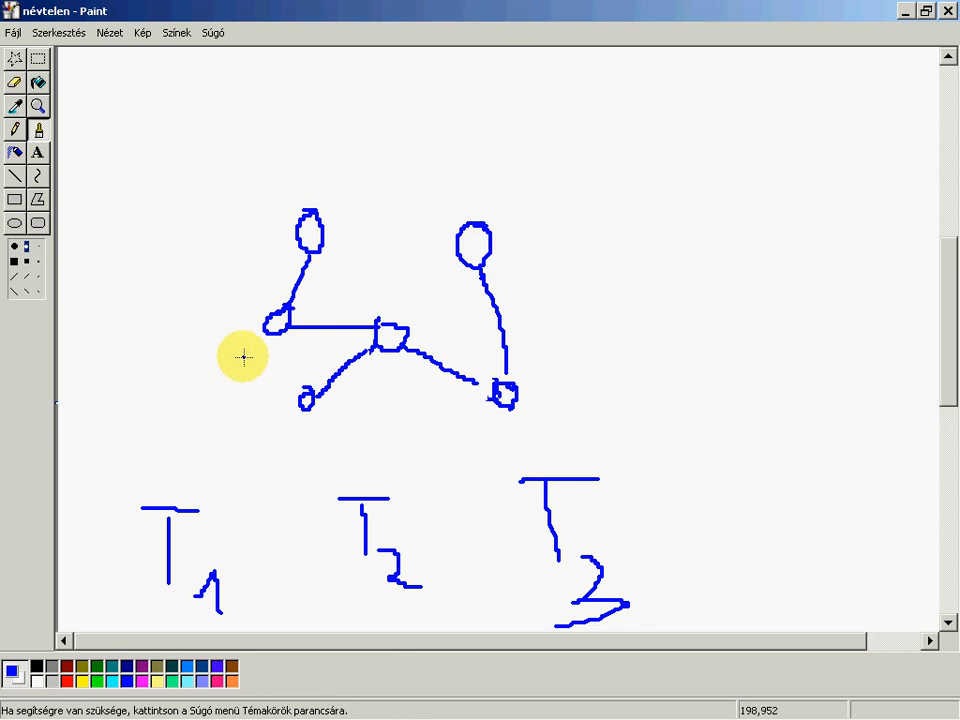
mouse_move(298, 430)
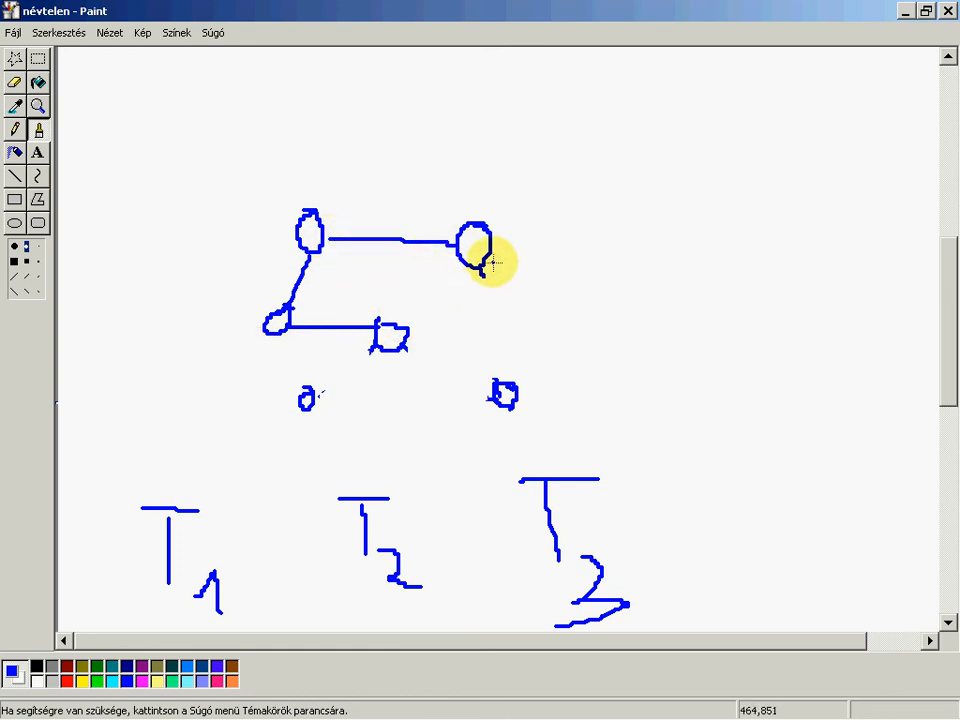
- Curve a link from top-right to lower-left, join the lower nodes, and draw a question mark beside T3
drag(486, 260, 310, 400)
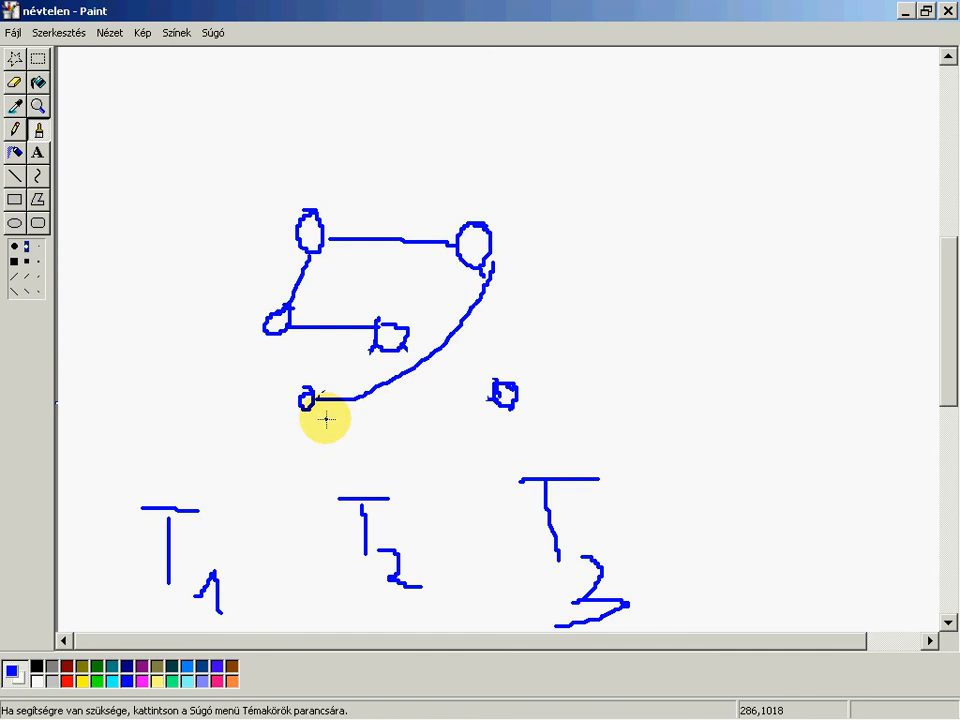
drag(316, 400, 500, 398)
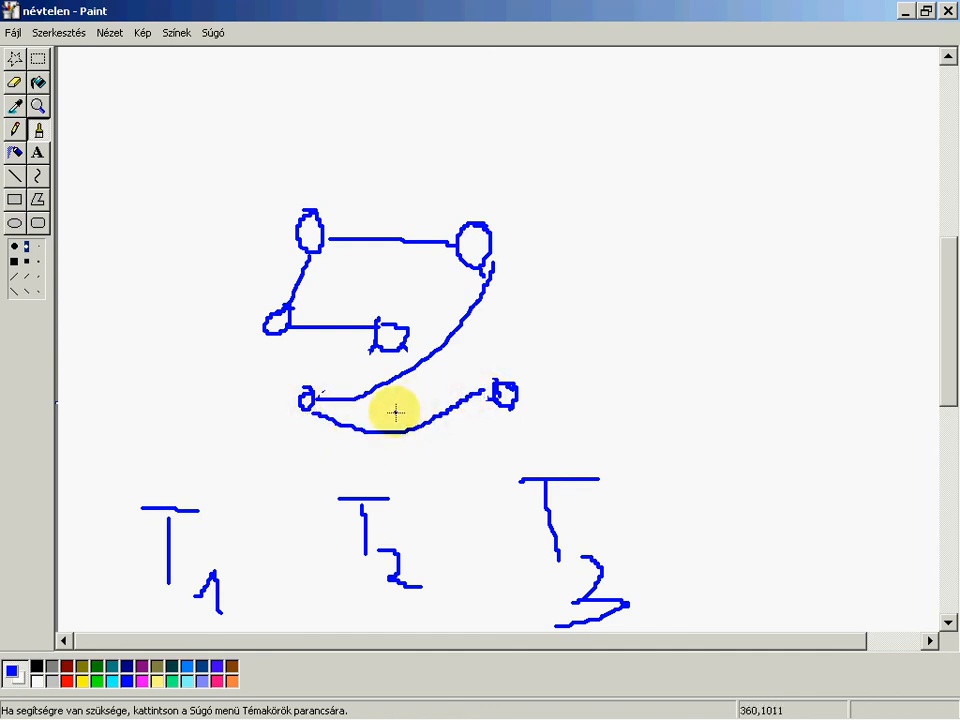
mouse_move(604, 440)
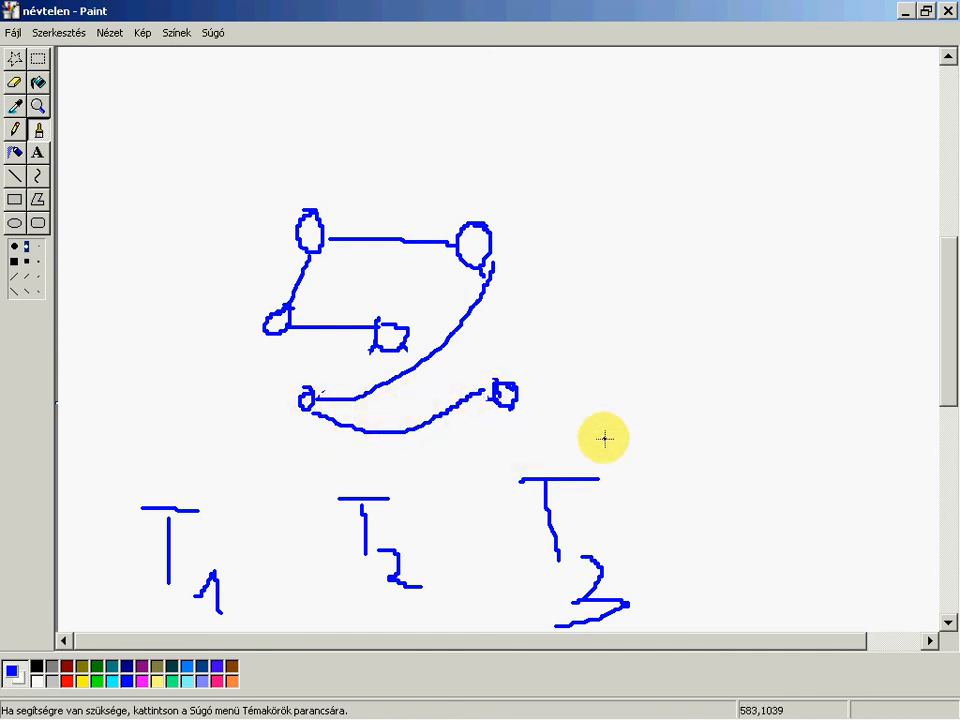
drag(610, 450, 600, 480)
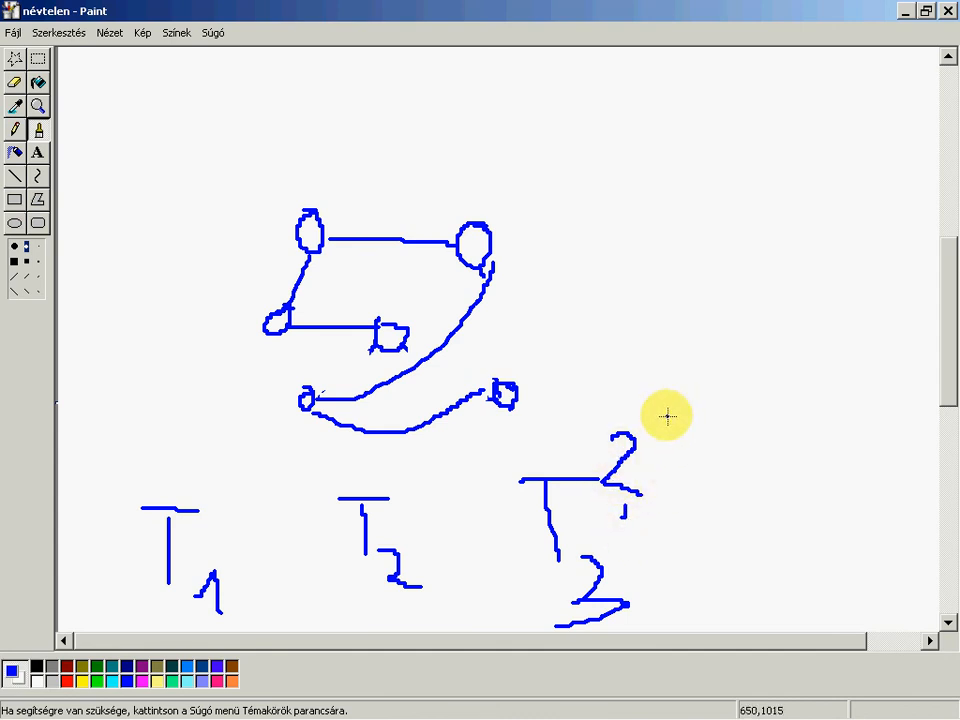
mouse_move(460, 336)
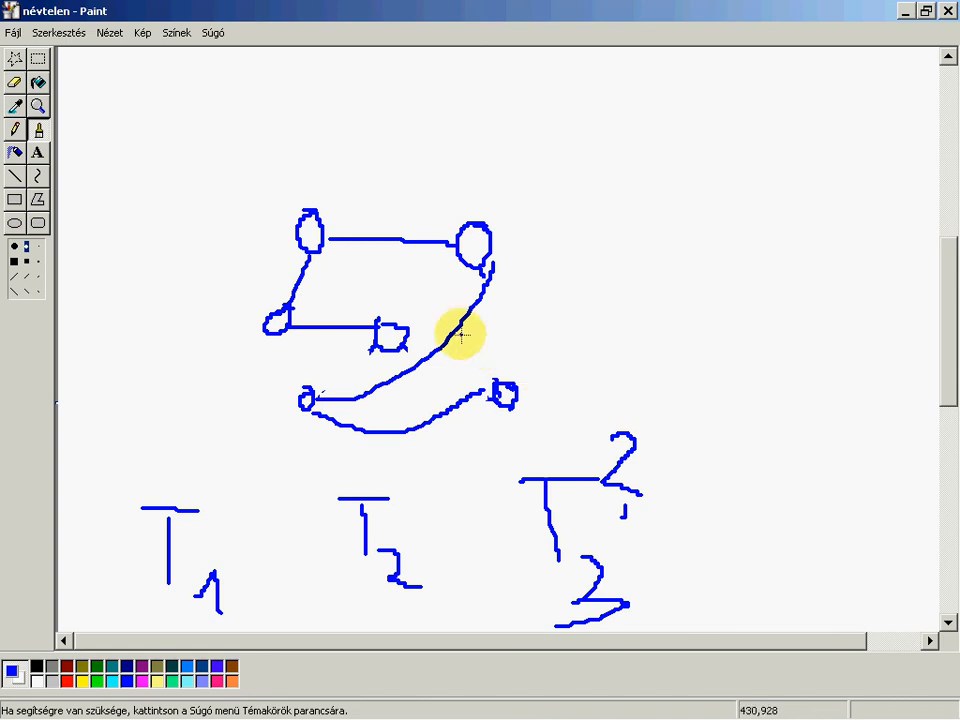
mouse_move(396, 278)
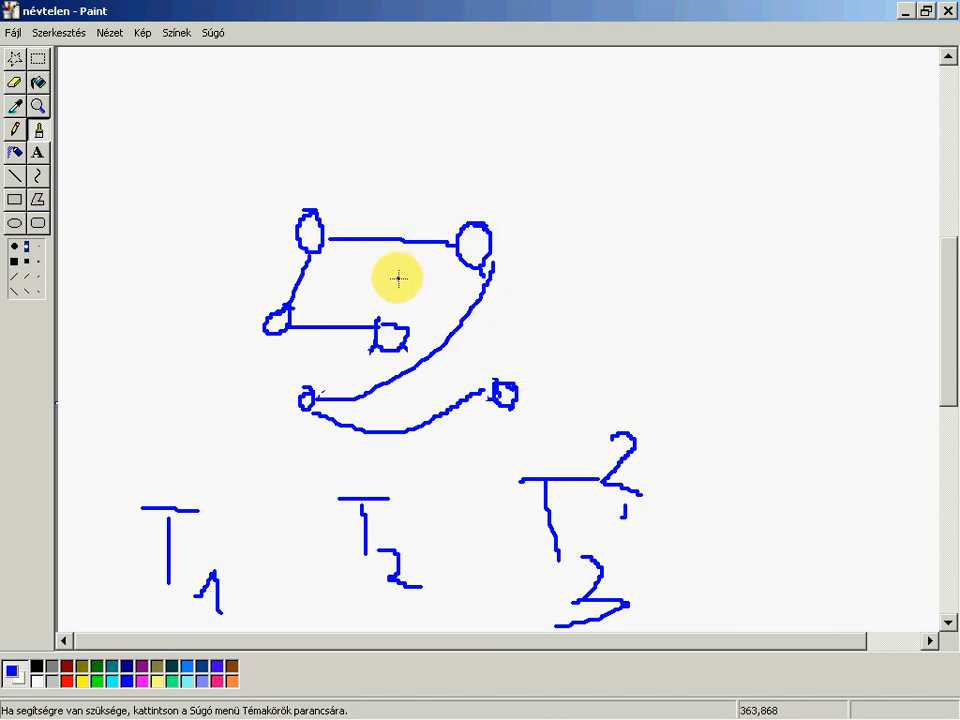
mouse_move(508, 272)
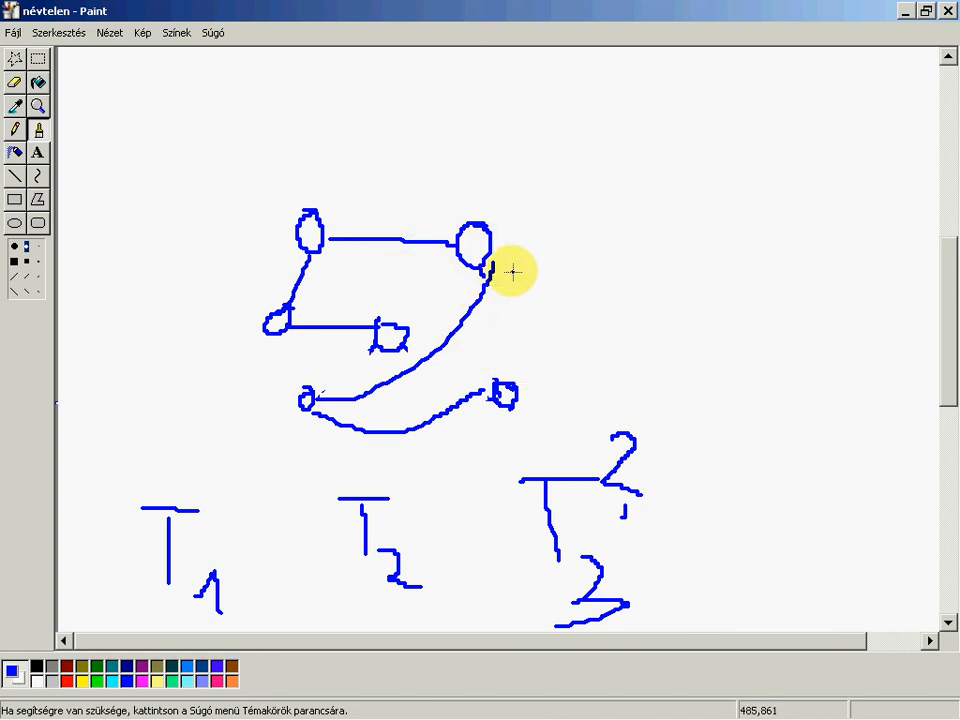
mouse_move(606, 228)
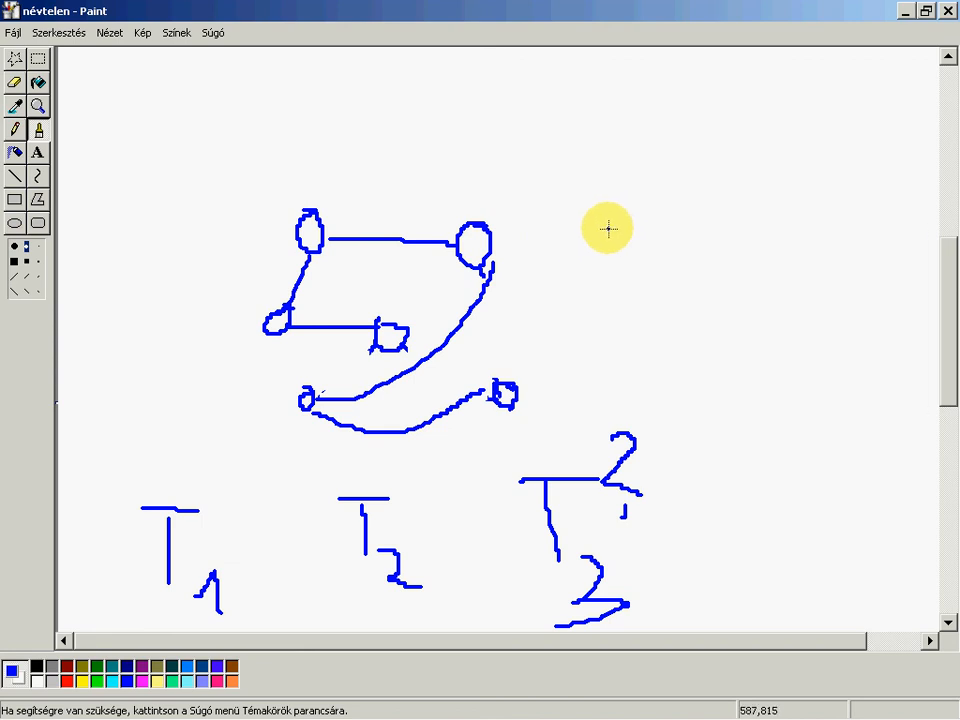
mouse_move(520, 232)
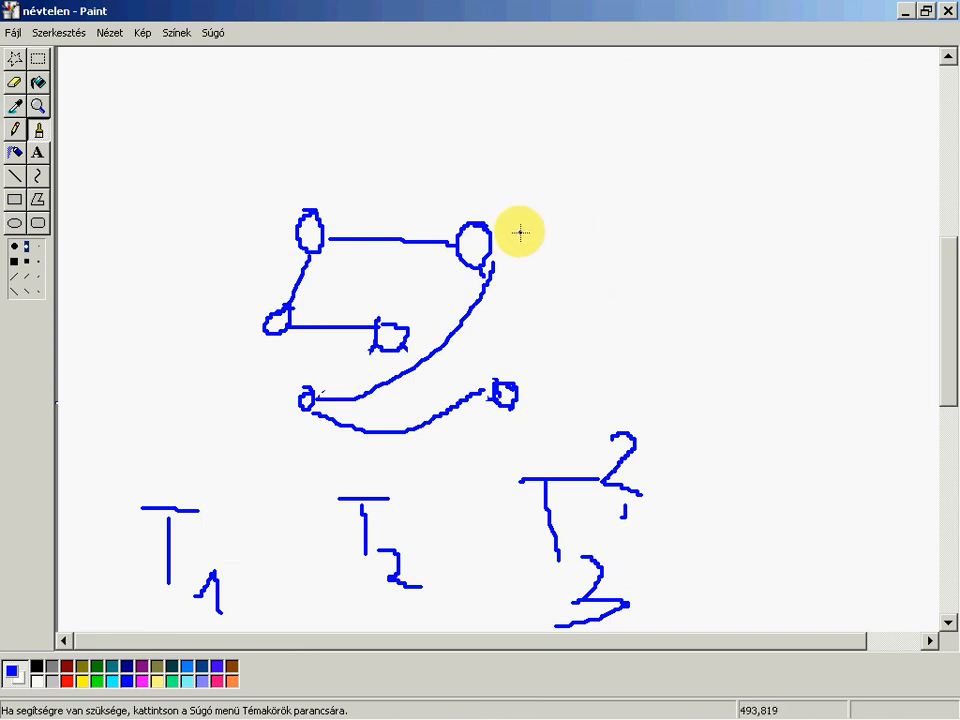
- Draw a long blue curved stroke toward the upper right and a rightward arrow beside the graph
drag(516, 230, 684, 124)
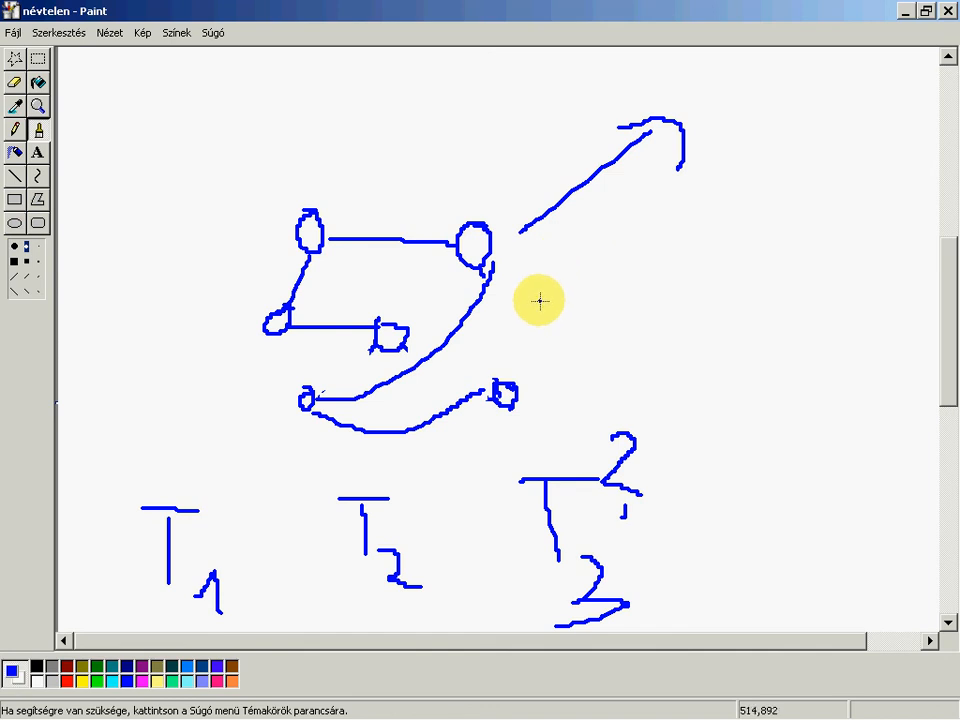
drag(536, 304, 770, 304)
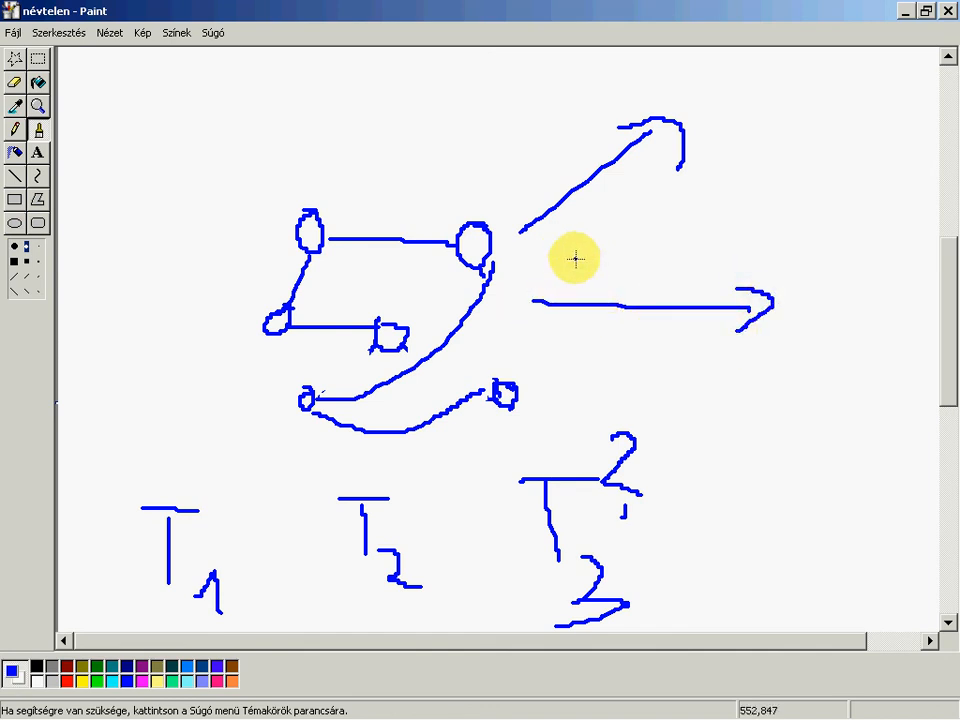
drag(564, 236, 620, 300)
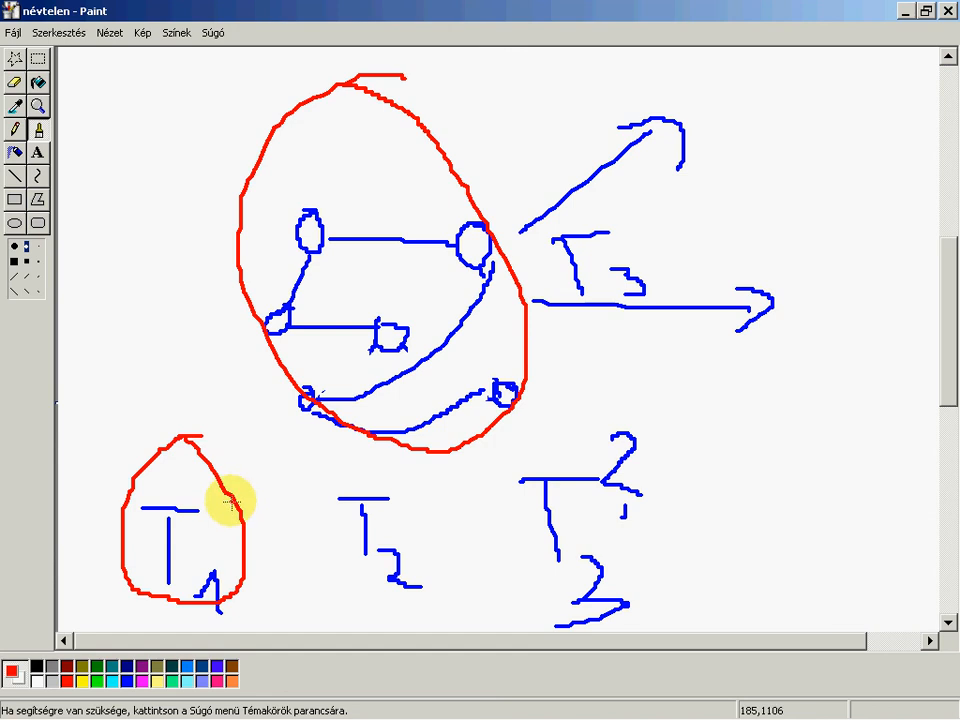
mouse_move(100, 604)
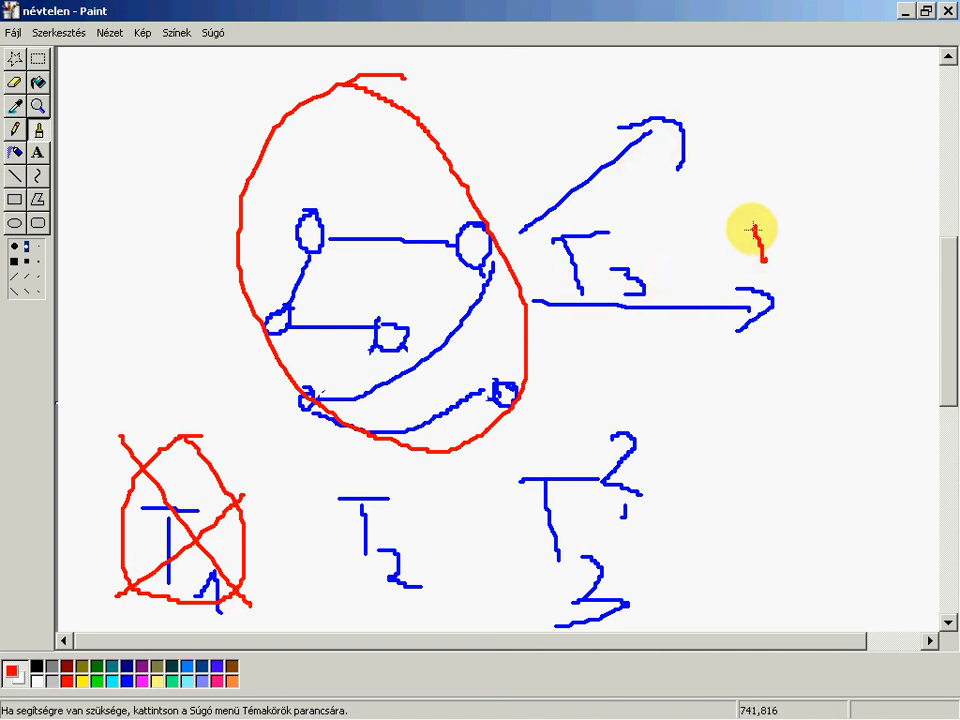
- Write red letters beside the tip of the blue rightward arrow
drag(756, 236, 810, 224)
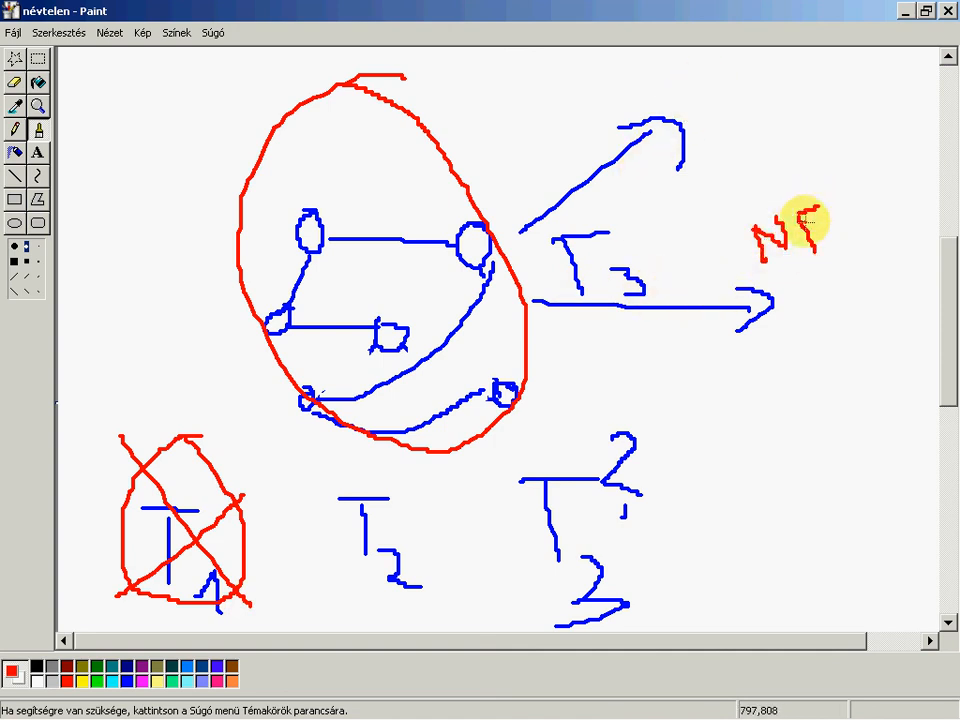